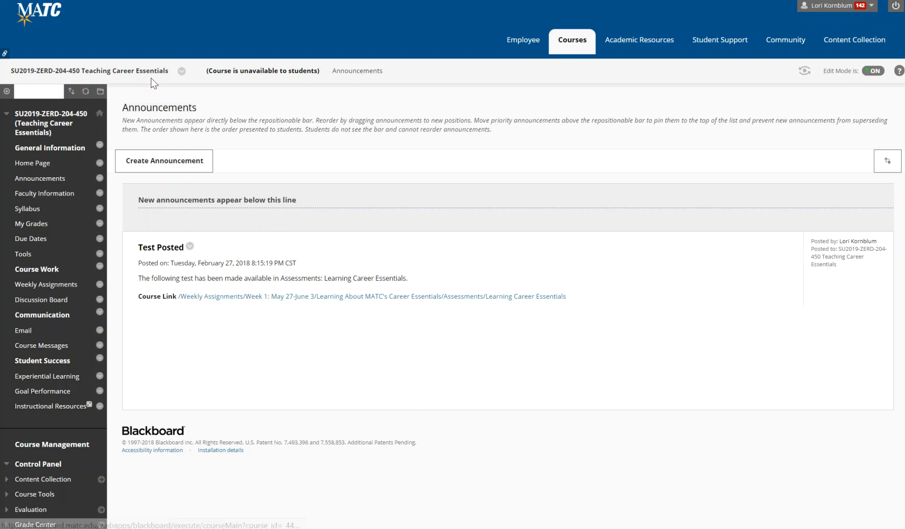
{"action": "mouse_move", "coordinate": [40, 179]}
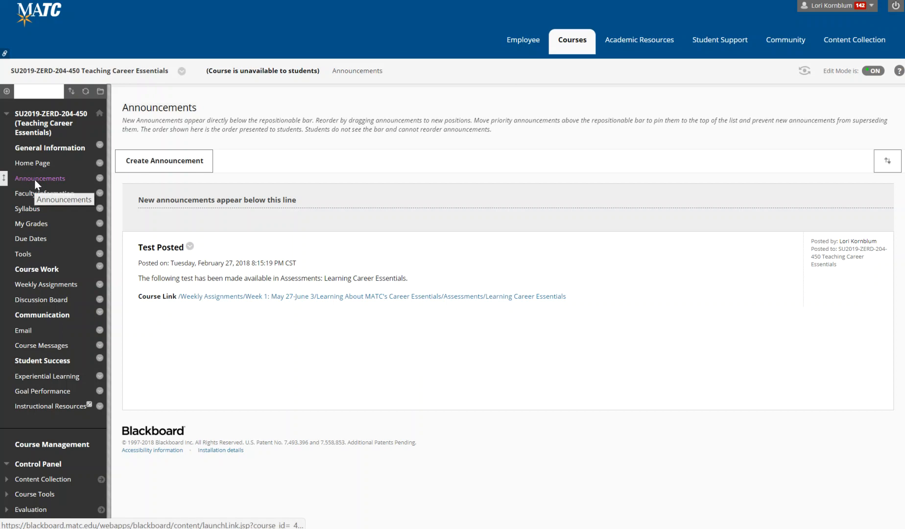
View the Faculty Information contacts page with the instructor's email, phone, office and hours.
{"action": "left_click", "coordinate": [39, 178]}
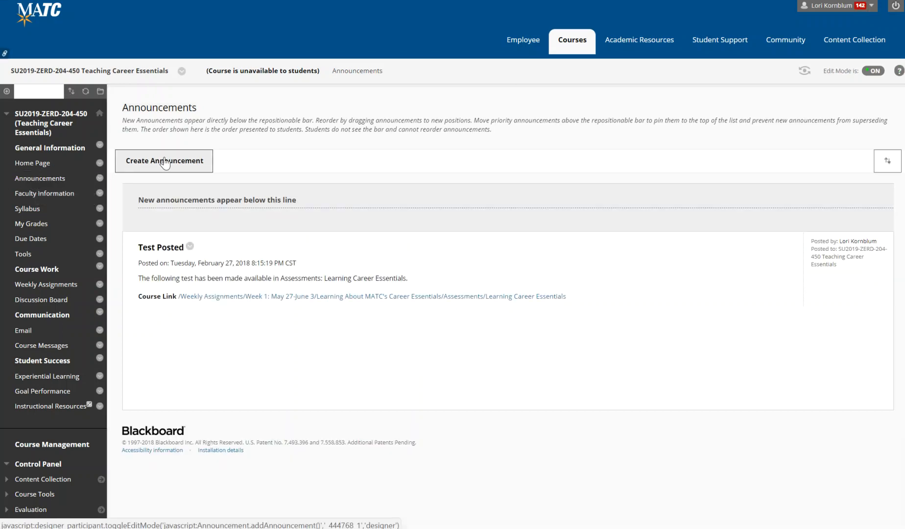
{"action": "mouse_move", "coordinate": [264, 187]}
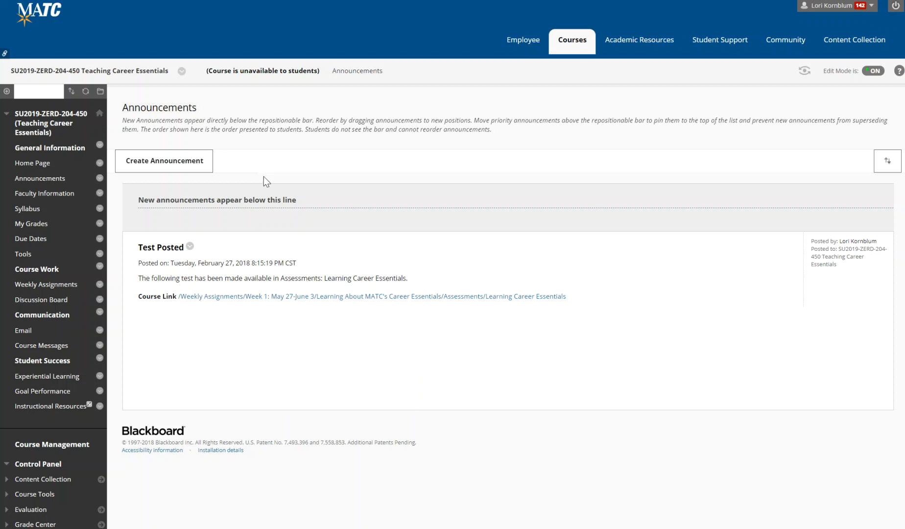
{"action": "mouse_move", "coordinate": [116, 191]}
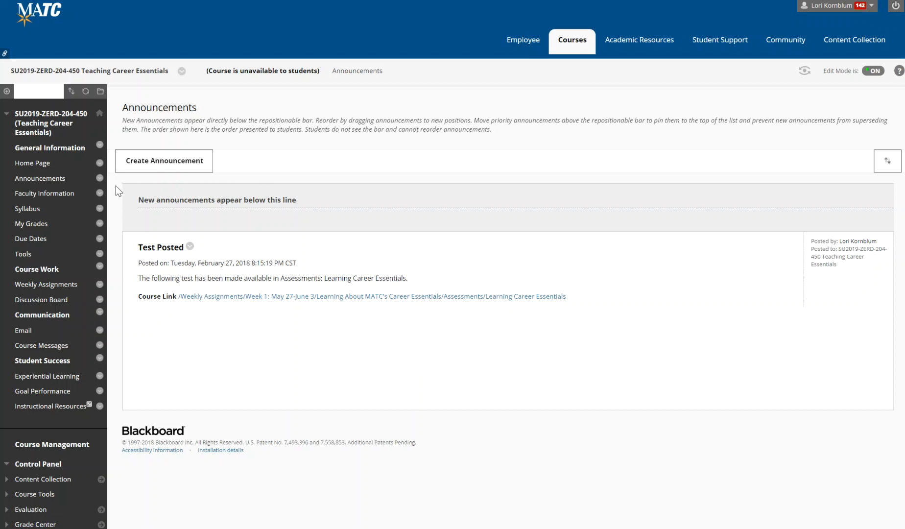
{"action": "left_click", "coordinate": [45, 193]}
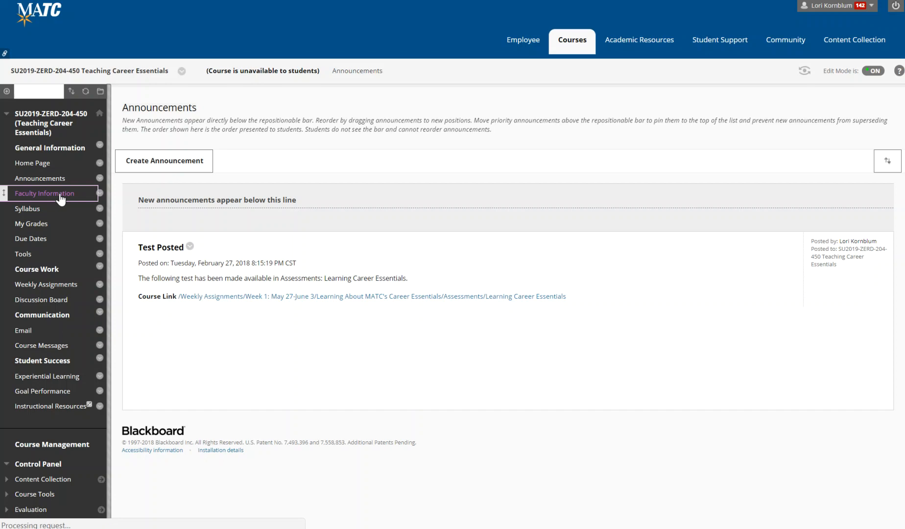
{"action": "left_click", "coordinate": [44, 193]}
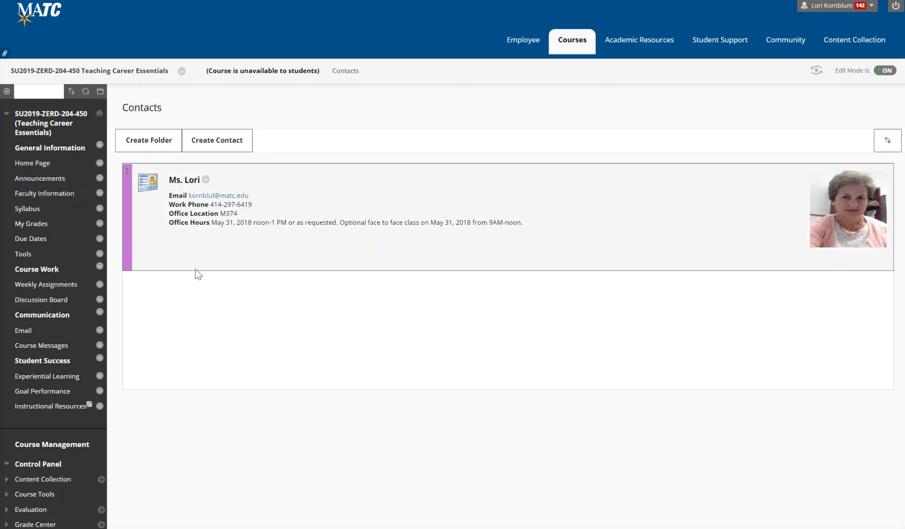
{"action": "mouse_move", "coordinate": [243, 233]}
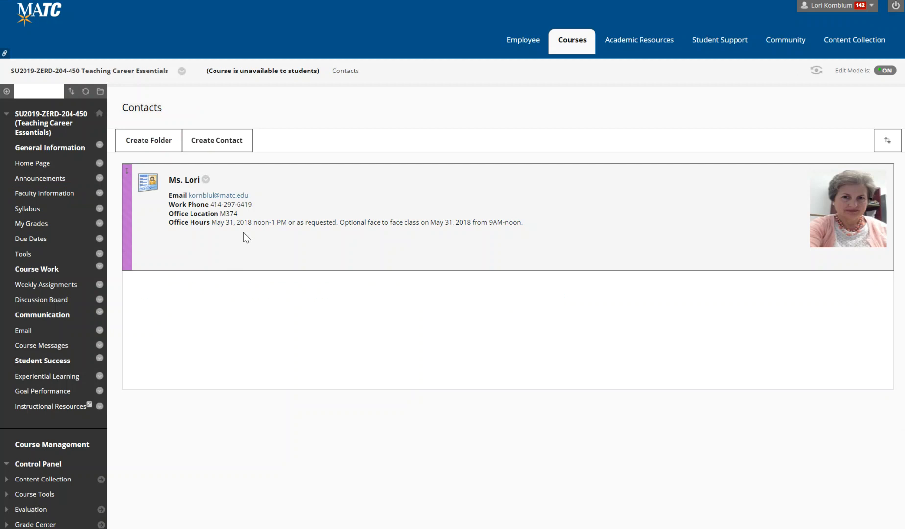
{"action": "mouse_move", "coordinate": [258, 240]}
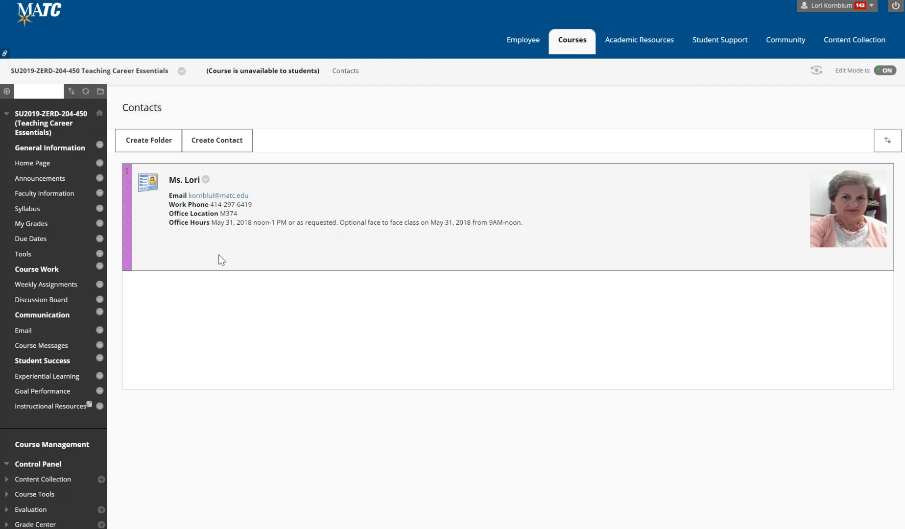
{"action": "mouse_move", "coordinate": [28, 211]}
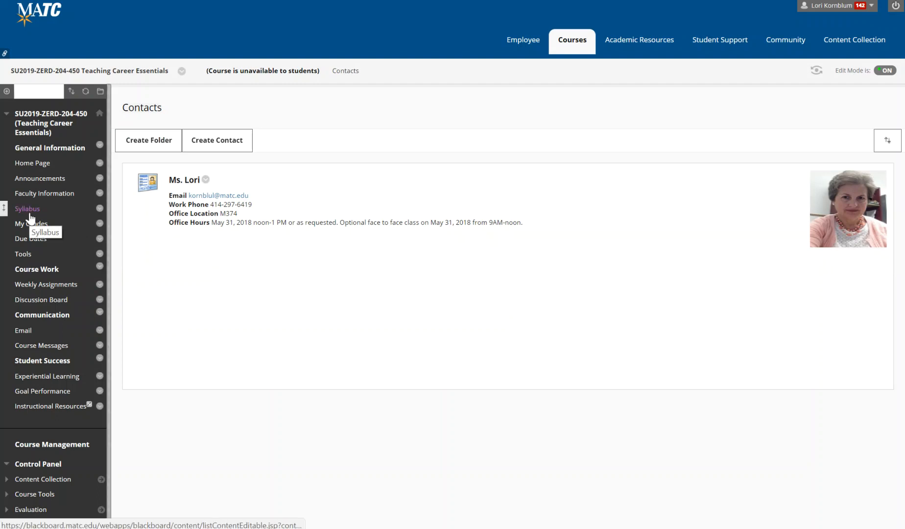
{"action": "left_click", "coordinate": [28, 209]}
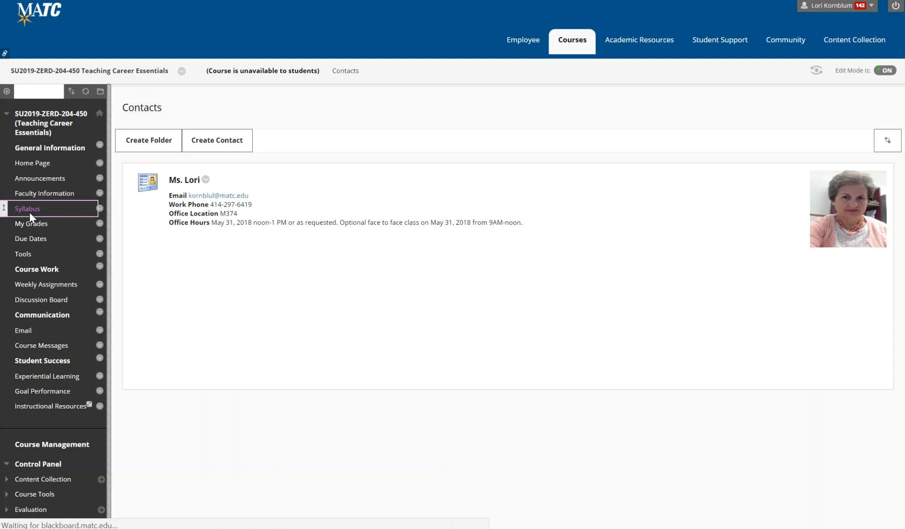
From the Syllabus area, bring up the Course Outcome Summary document.
{"action": "left_click", "coordinate": [28, 208]}
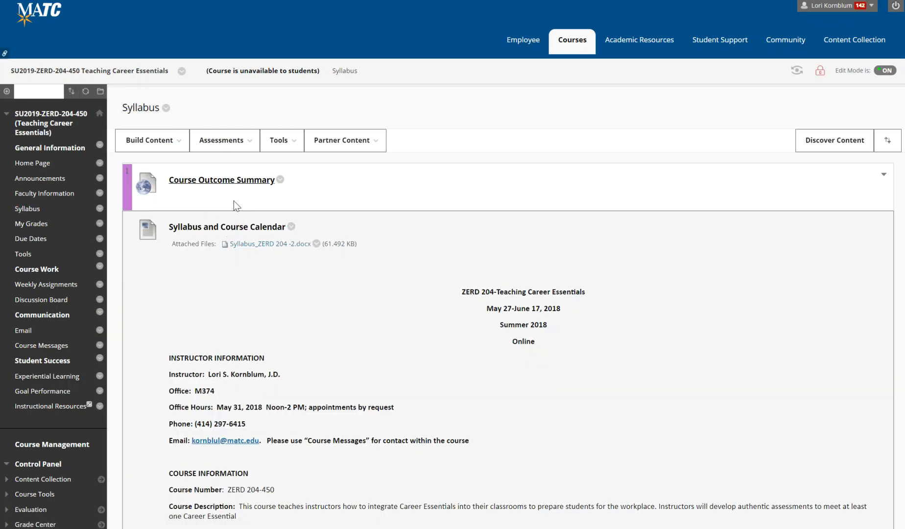
{"action": "left_click", "coordinate": [221, 179]}
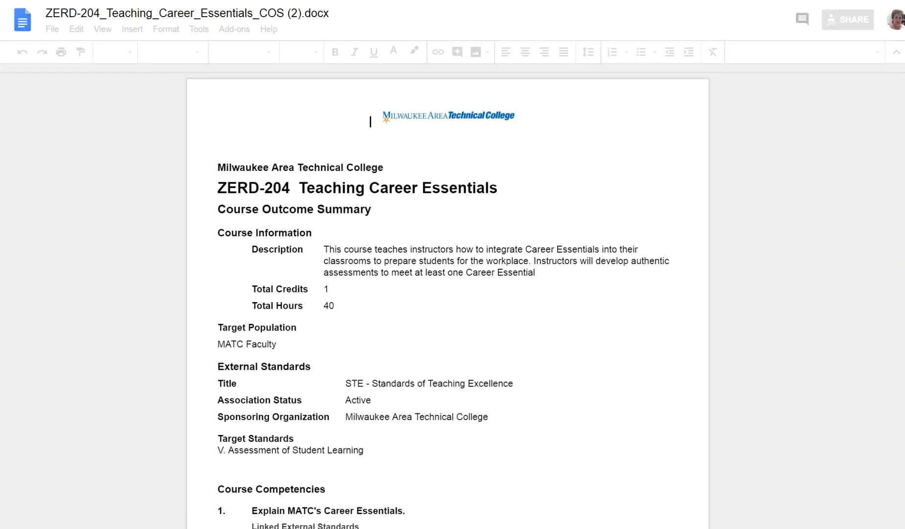
Scroll through the Course Outcome Summary's course competencies in Google Docs.
{"action": "scroll", "scroll_direction": "down", "scroll_amount": 3}
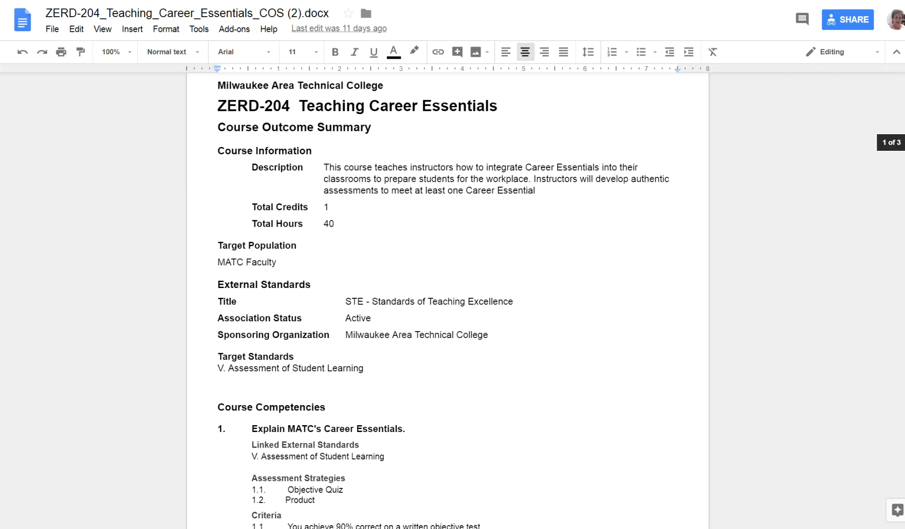
{"action": "scroll", "scroll_direction": "down", "scroll_amount": 3}
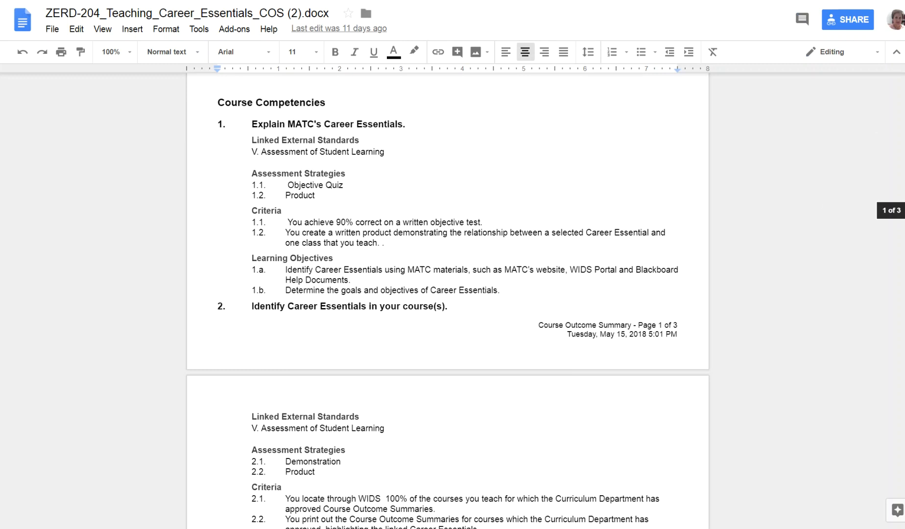
{"action": "scroll", "scroll_direction": "down", "scroll_amount": 3}
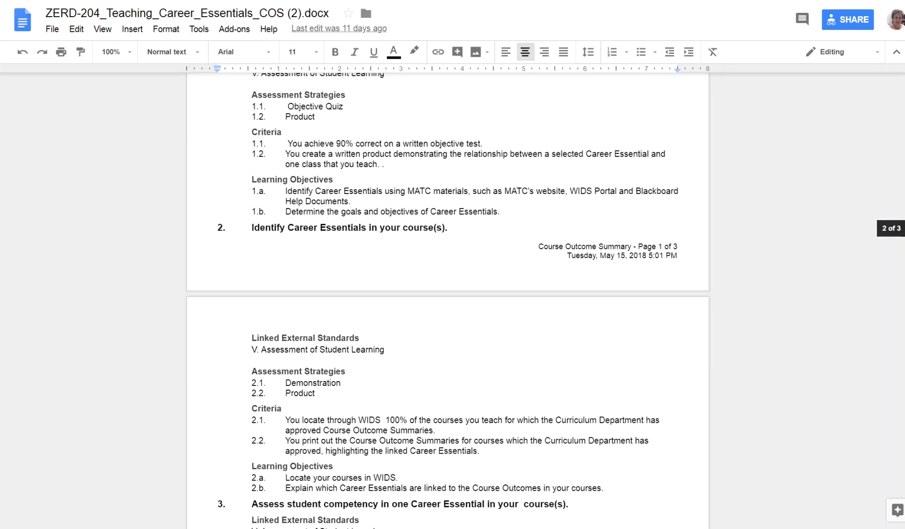
{"action": "scroll", "scroll_direction": "down", "scroll_amount": 3}
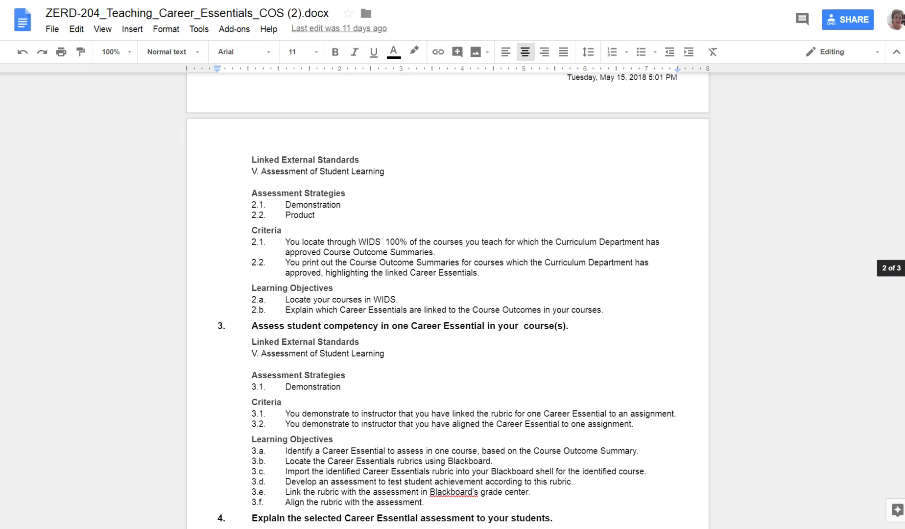
{"action": "scroll", "scroll_direction": "down", "scroll_amount": 3}
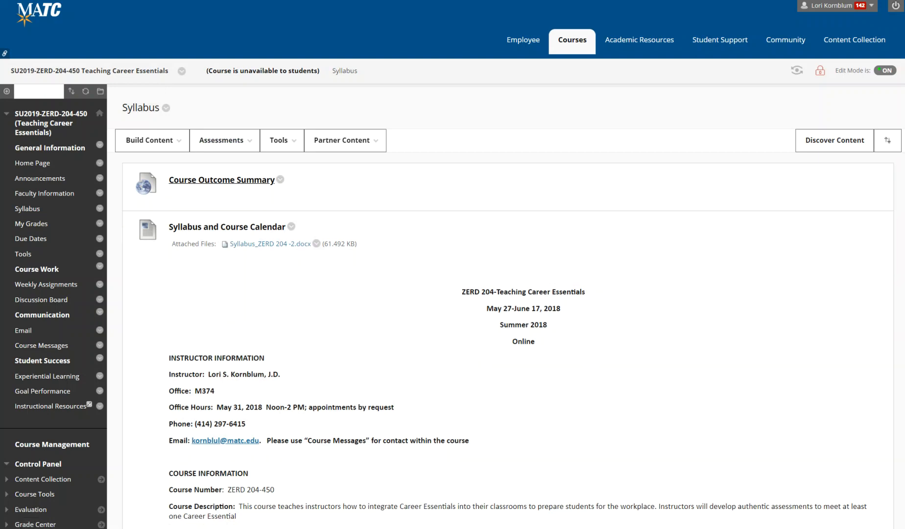
Read through the embedded syllabus's class calendar, grading policies and grading scale, then return to the top.
{"action": "scroll", "scroll_direction": "down", "scroll_amount": 3}
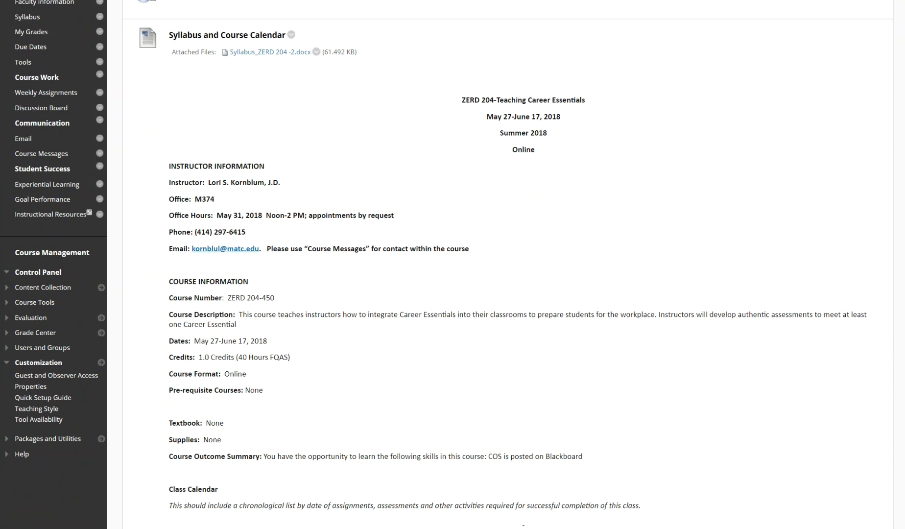
{"action": "scroll", "scroll_direction": "down", "scroll_amount": 3}
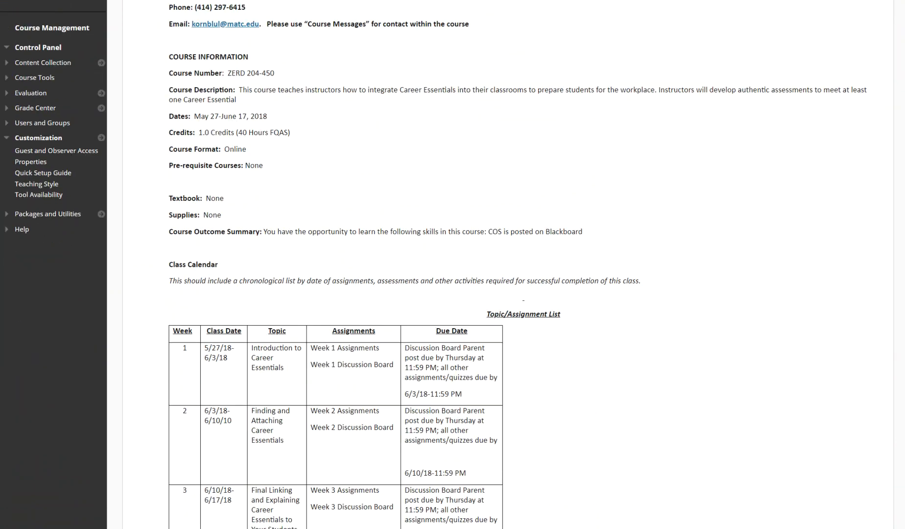
{"action": "scroll", "scroll_direction": "down", "scroll_amount": 3}
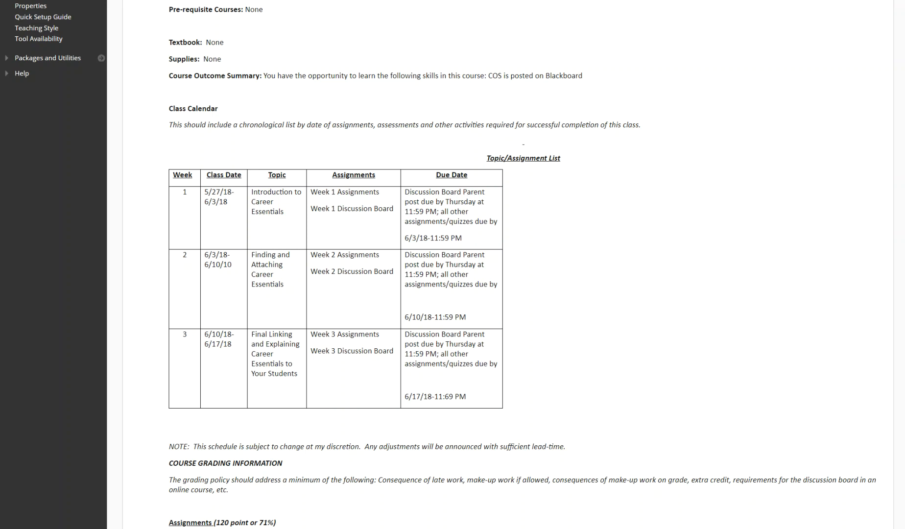
{"action": "mouse_move", "coordinate": [644, 179]}
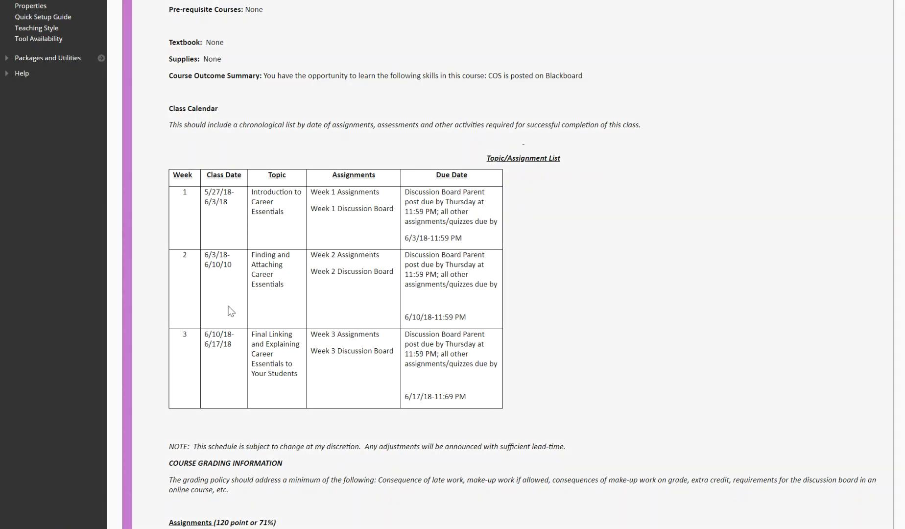
{"action": "mouse_move", "coordinate": [258, 227]}
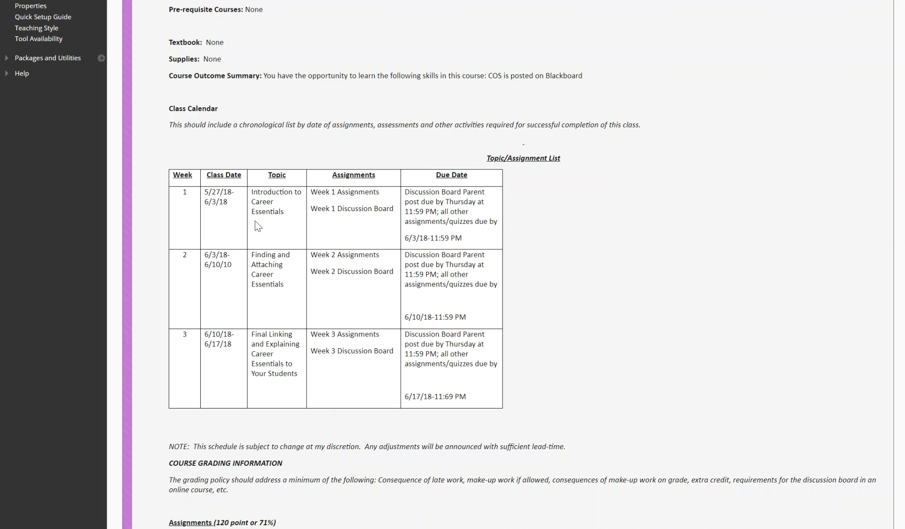
{"action": "mouse_move", "coordinate": [363, 229]}
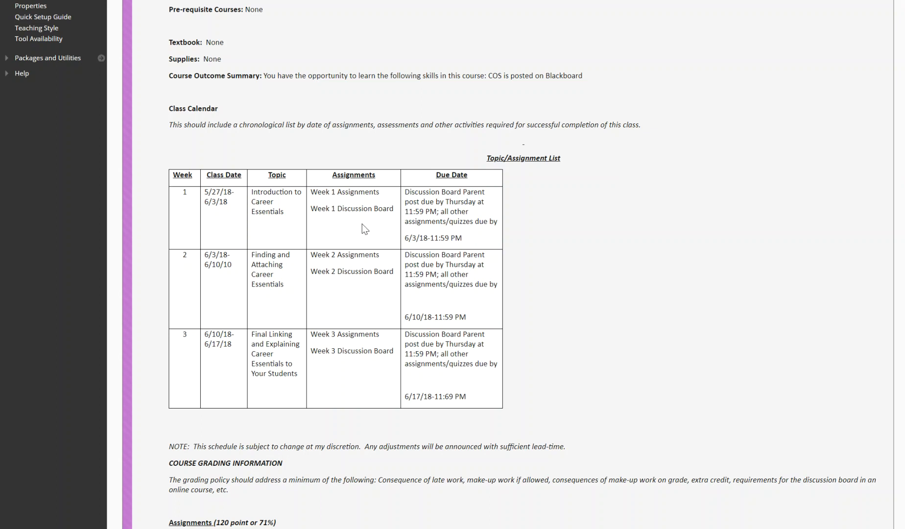
{"action": "mouse_move", "coordinate": [574, 275]}
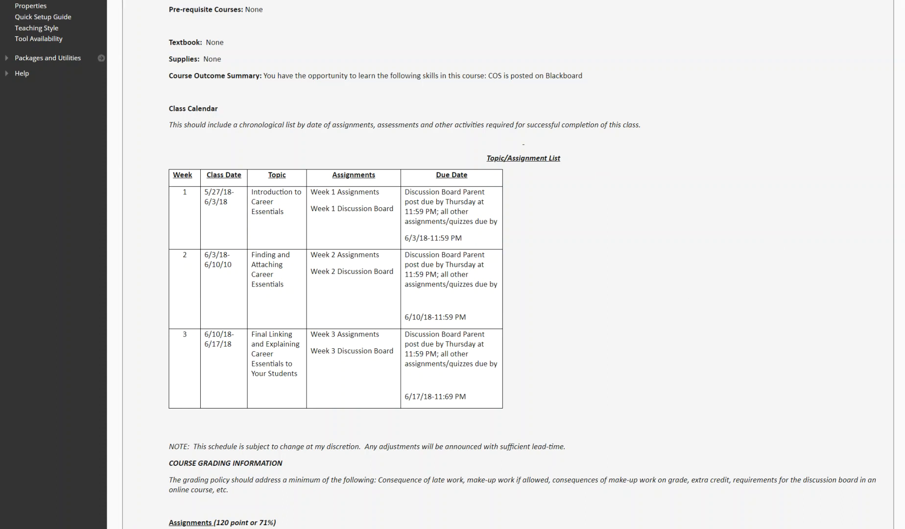
{"action": "scroll", "scroll_direction": "down", "scroll_amount": 3}
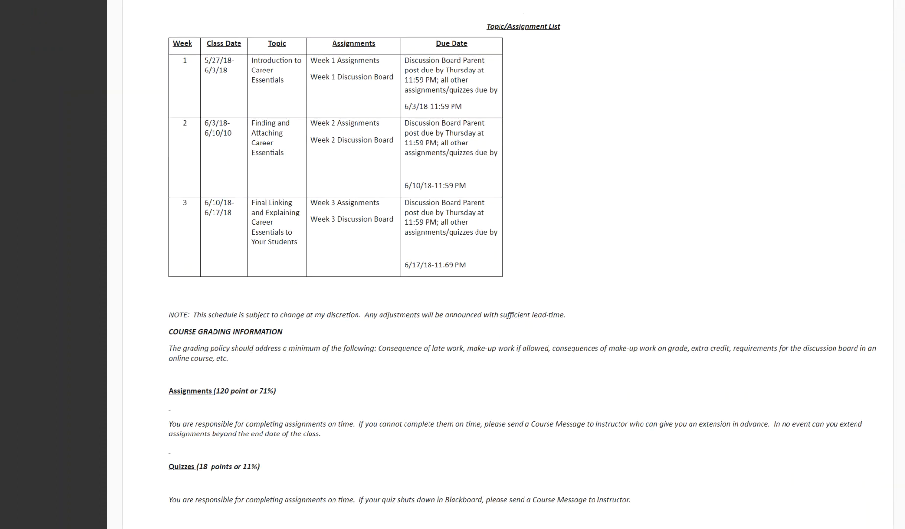
{"action": "scroll", "scroll_direction": "down", "scroll_amount": 3}
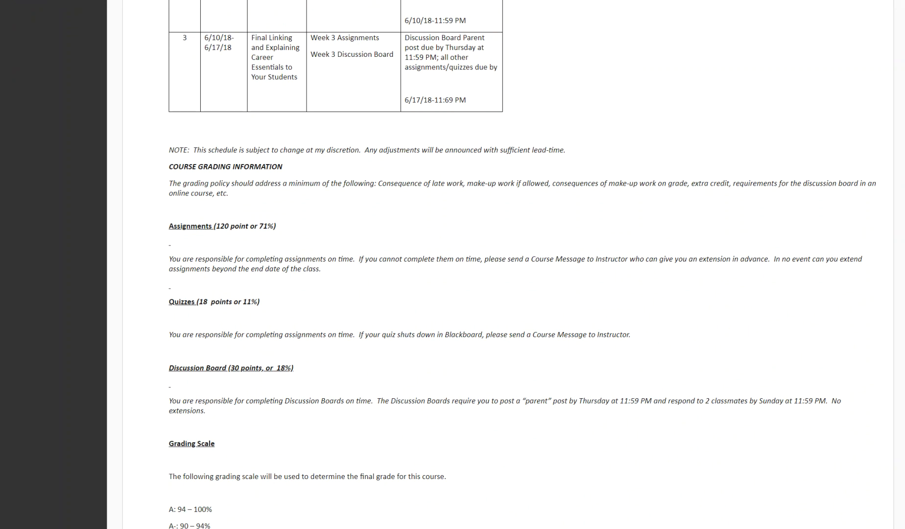
{"action": "scroll", "scroll_direction": "up", "scroll_amount": 3}
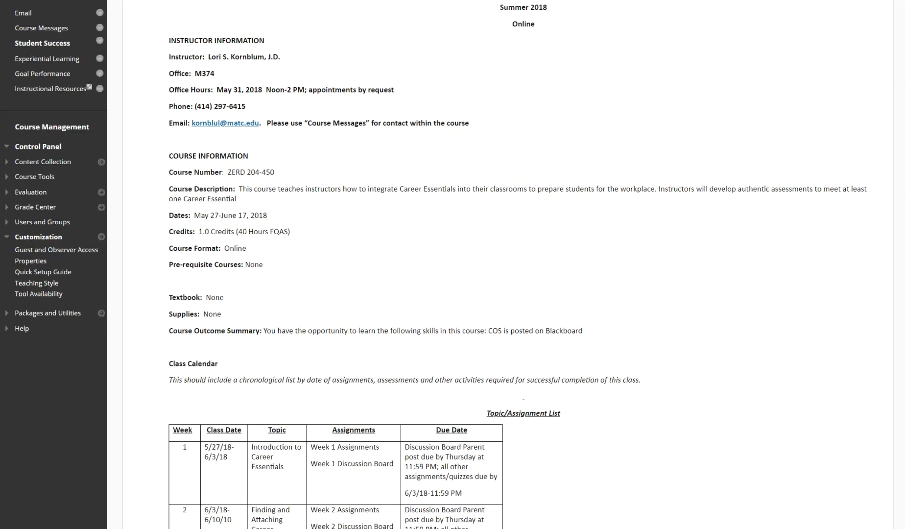
{"action": "scroll", "scroll_direction": "up", "scroll_amount": 3}
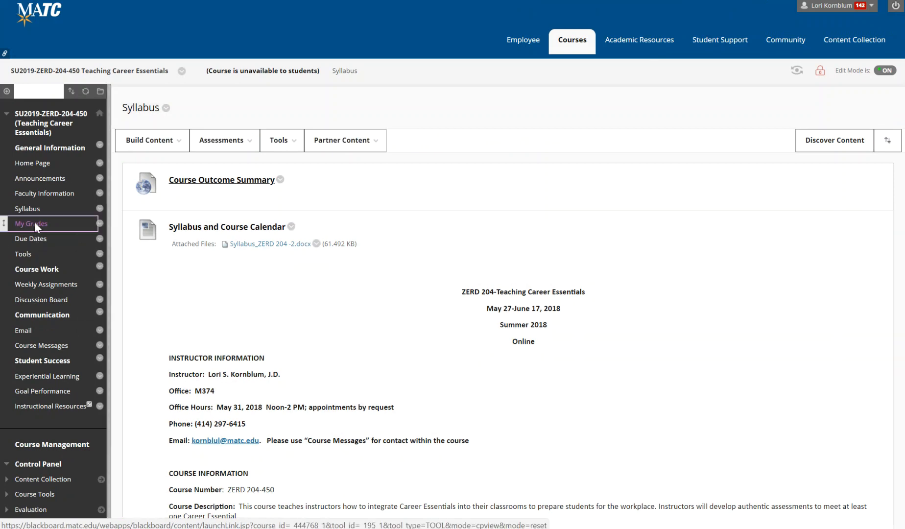
Show My Grades ordered by Due Date (Oldest First), listing upcoming assignments with points.
{"action": "left_click", "coordinate": [31, 225]}
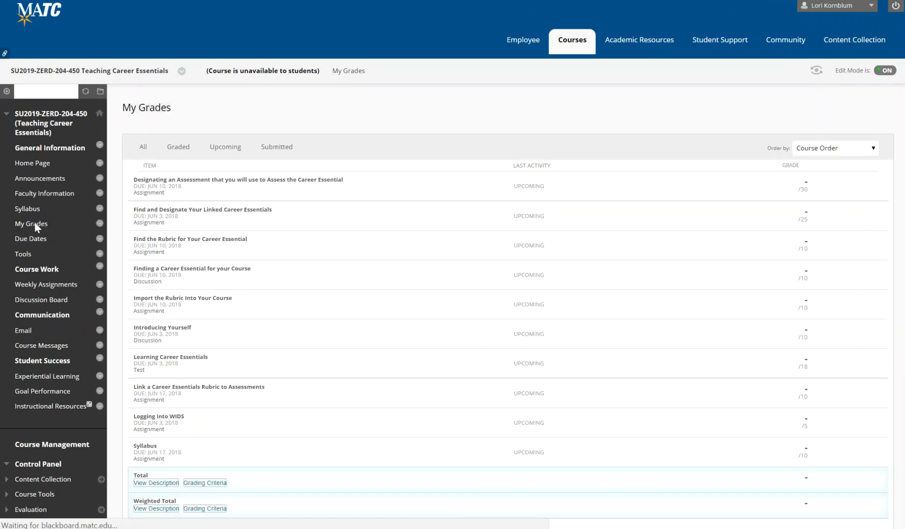
{"action": "left_click", "coordinate": [833, 148]}
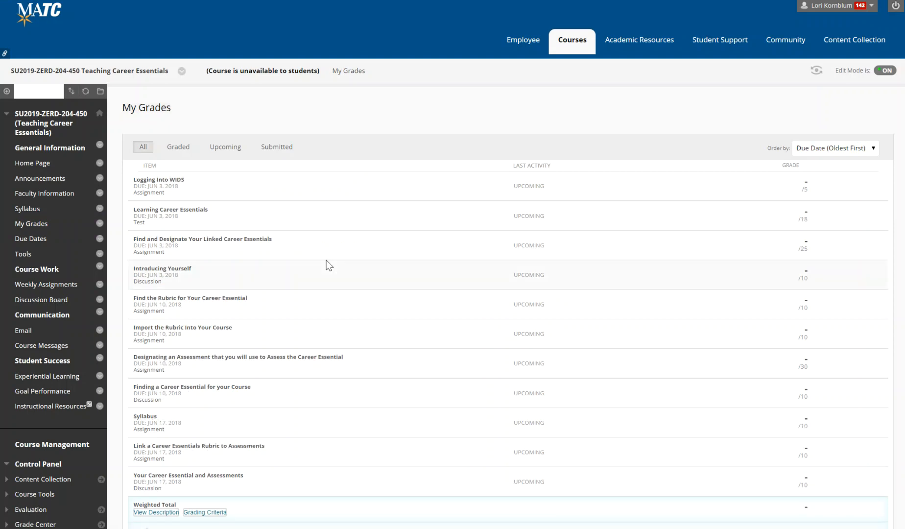
{"action": "mouse_move", "coordinate": [186, 198]}
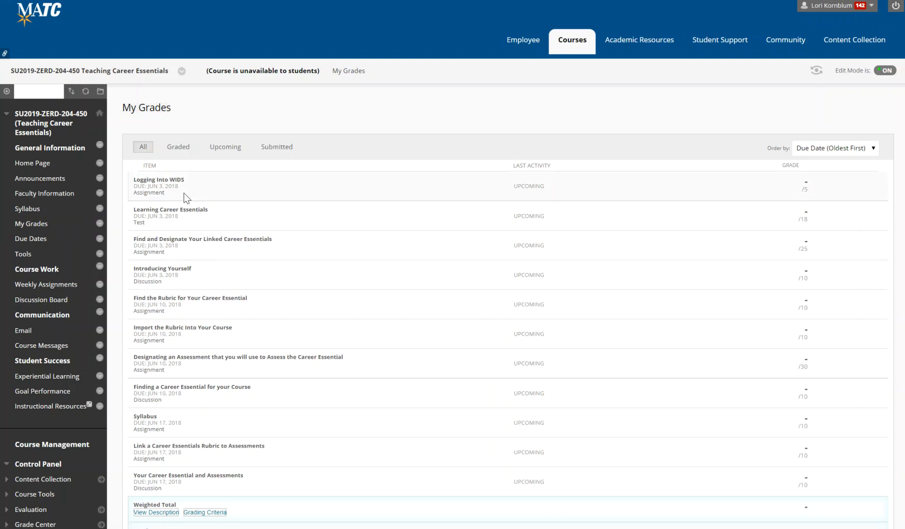
{"action": "mouse_move", "coordinate": [860, 177]}
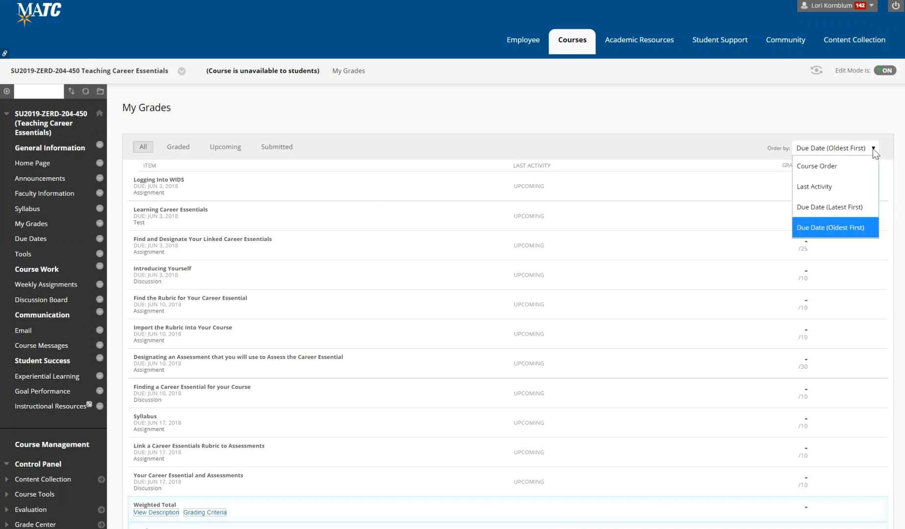
{"action": "mouse_move", "coordinate": [846, 231]}
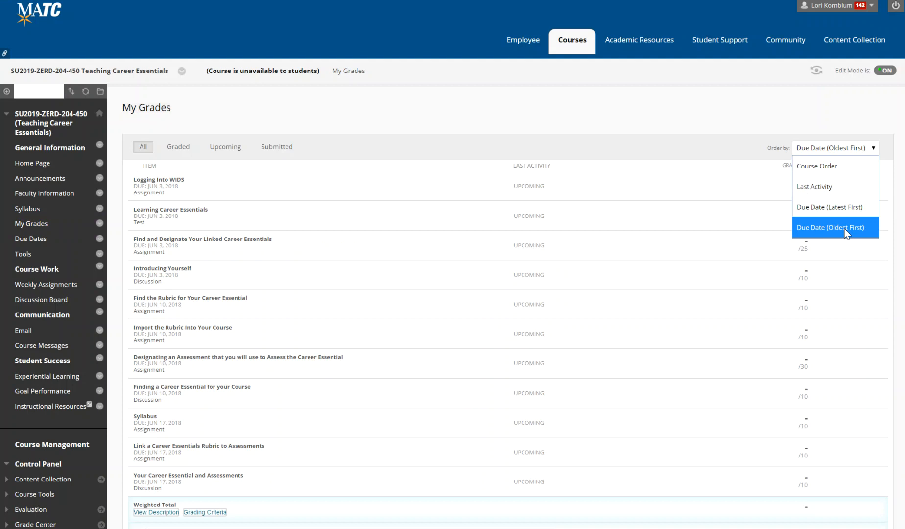
{"action": "left_click", "coordinate": [830, 227]}
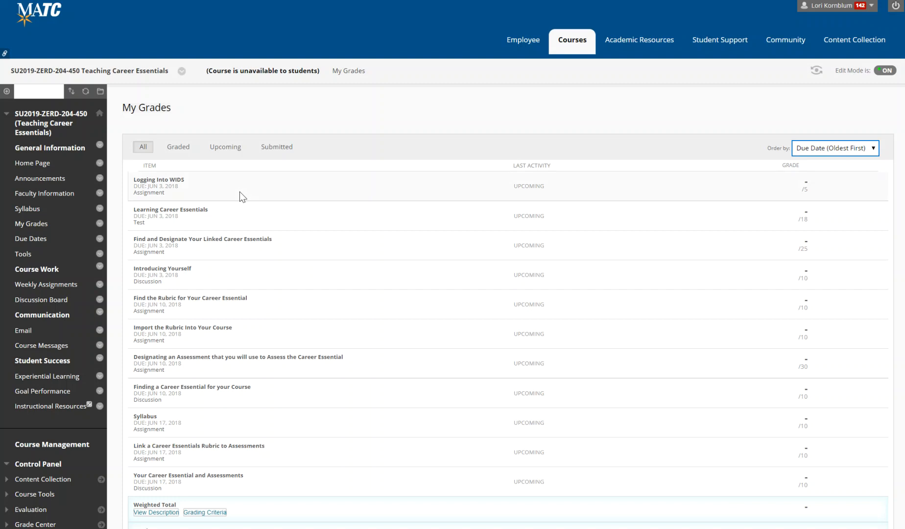
{"action": "mouse_move", "coordinate": [234, 231]}
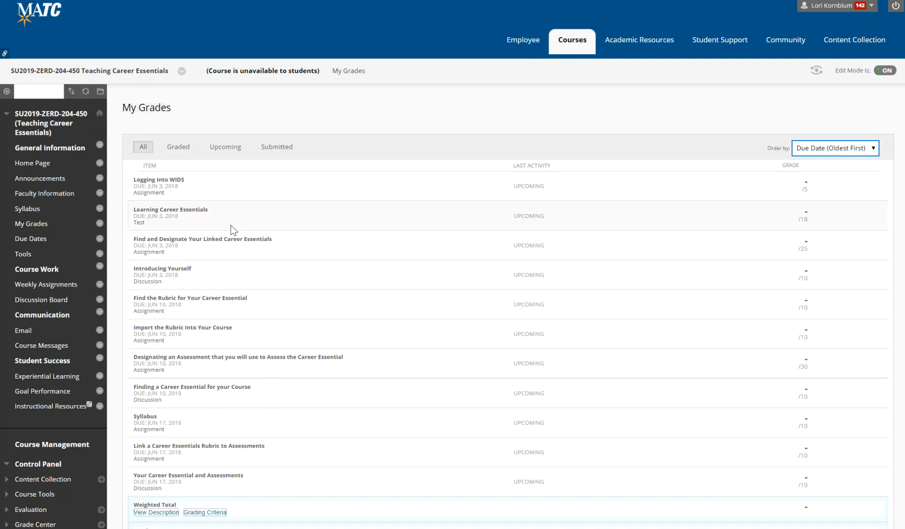
{"action": "mouse_move", "coordinate": [218, 277]}
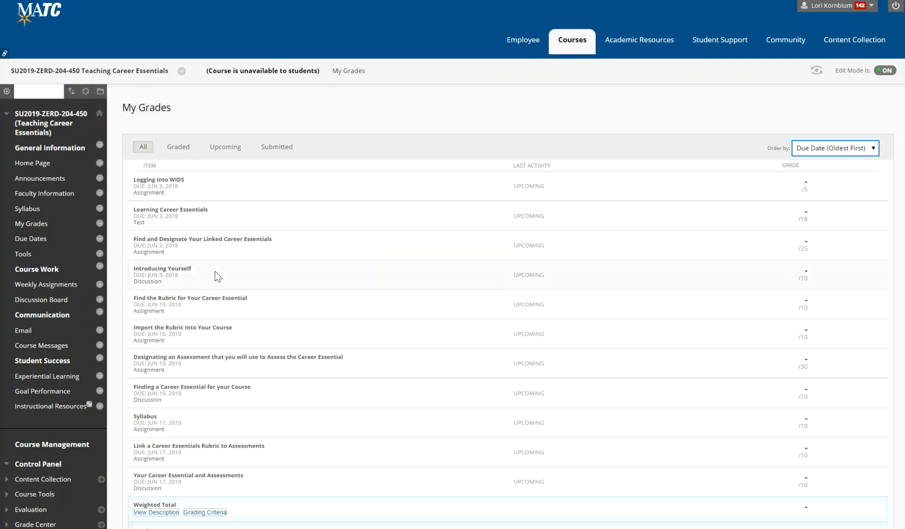
{"action": "mouse_move", "coordinate": [231, 301]}
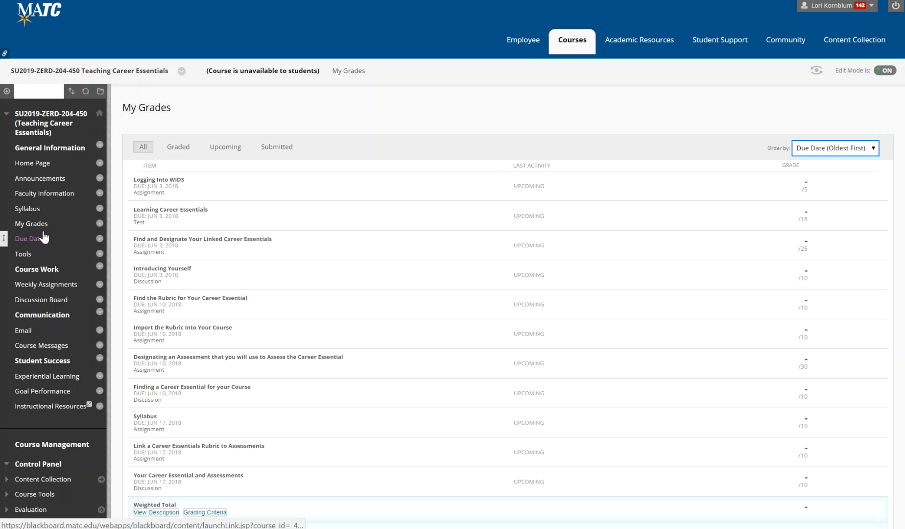
{"action": "left_click", "coordinate": [31, 238]}
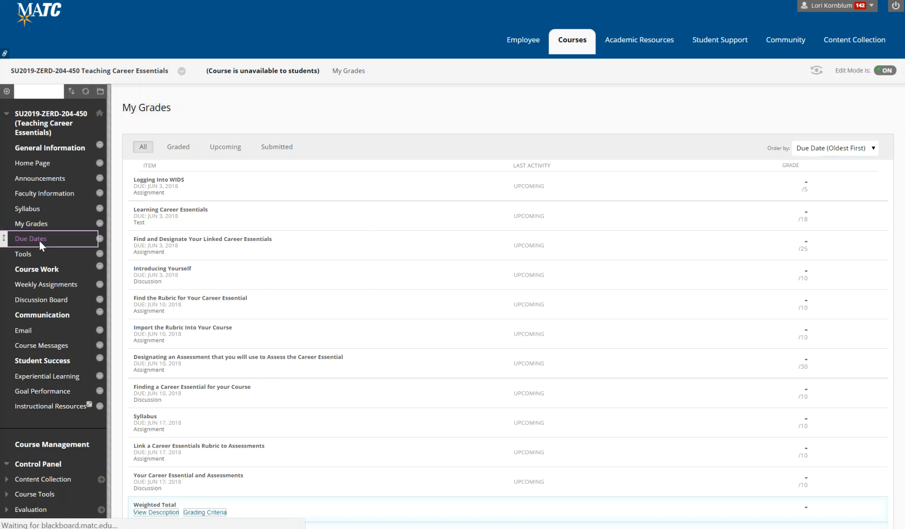
Advance the Due Dates calendar to June 2018 and view the Logging Into WIDS event, closing it unchanged.
{"action": "left_click", "coordinate": [31, 238]}
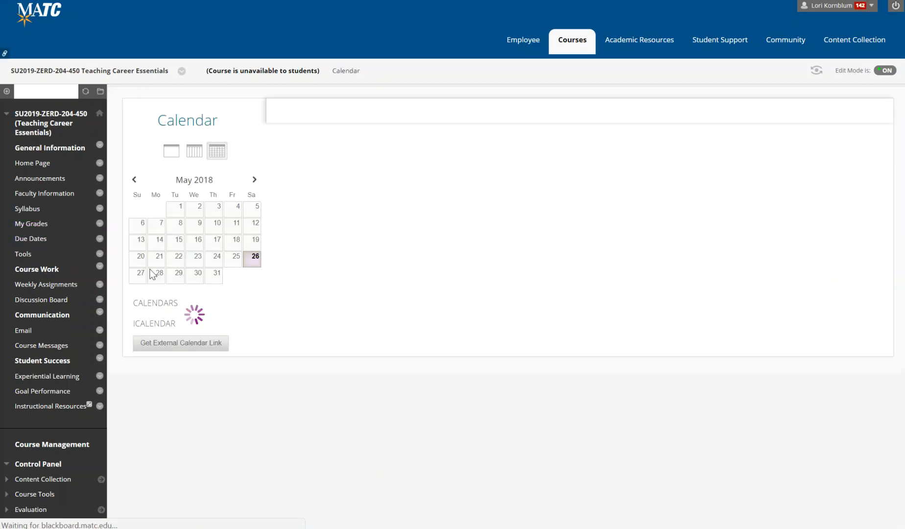
{"action": "left_click", "coordinate": [217, 151]}
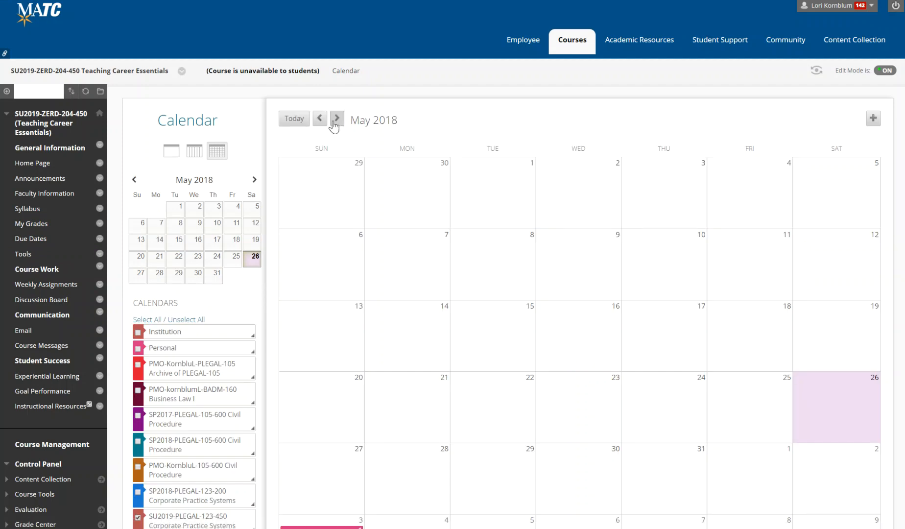
{"action": "left_click", "coordinate": [337, 120]}
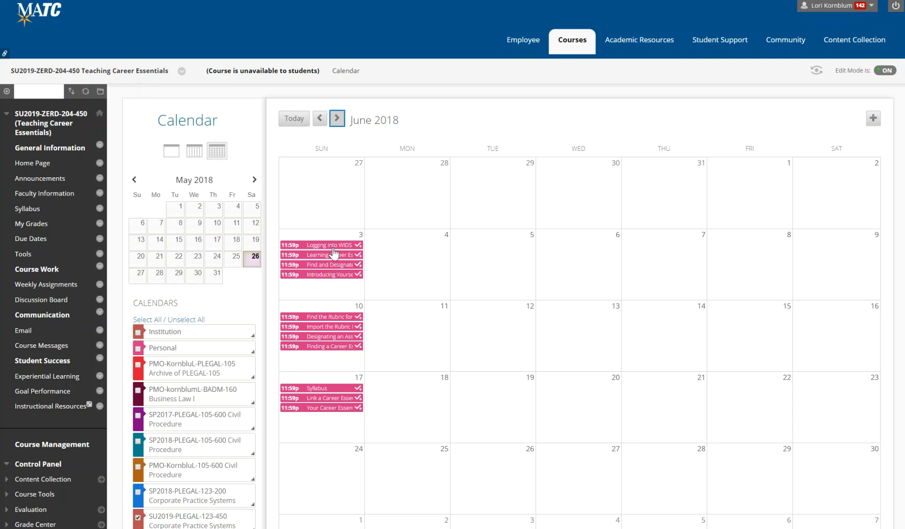
{"action": "left_click", "coordinate": [320, 244]}
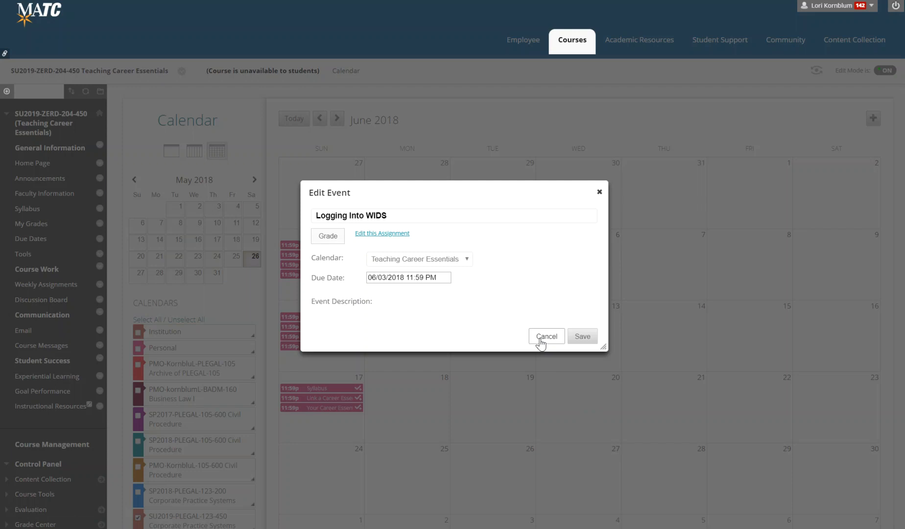
{"action": "left_click", "coordinate": [546, 336]}
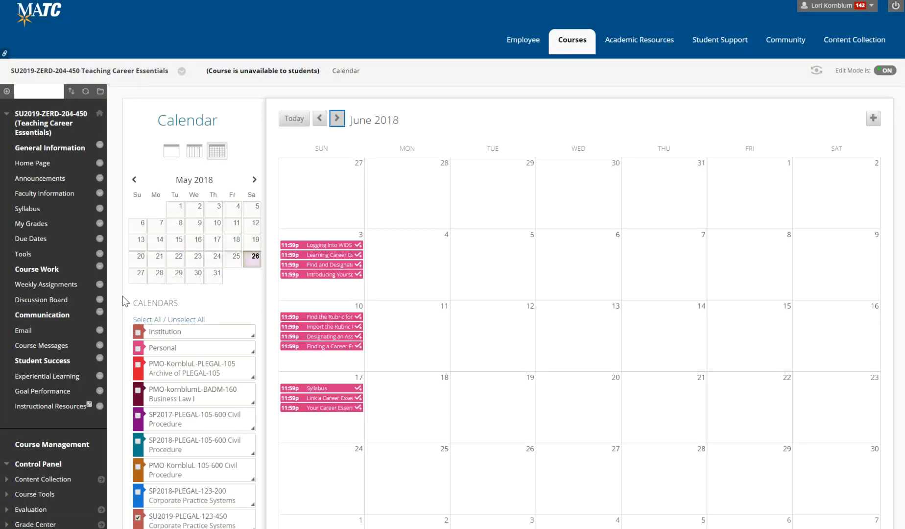
{"action": "left_click", "coordinate": [46, 284]}
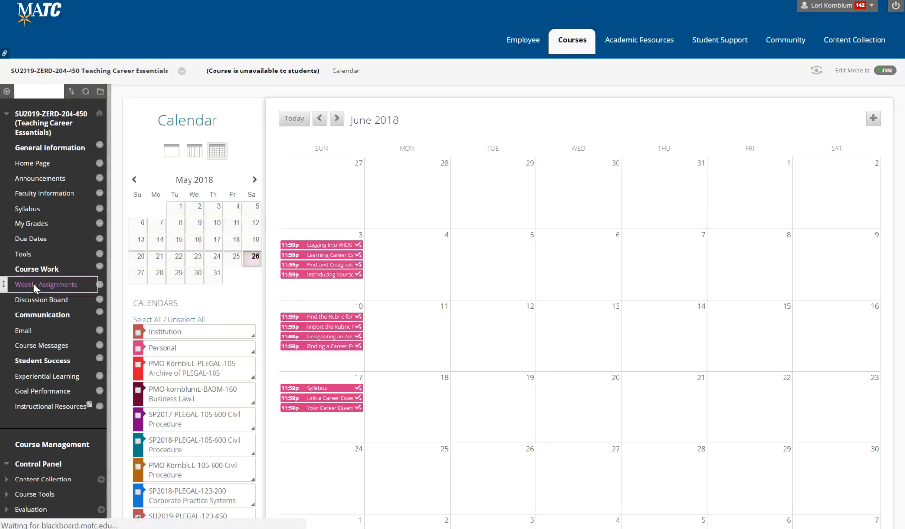
Browse Week 1's Learning About MATC's Career Essentials module and its Reading and Learning Materials, then return to Weekly Assignments.
{"action": "left_click", "coordinate": [46, 284]}
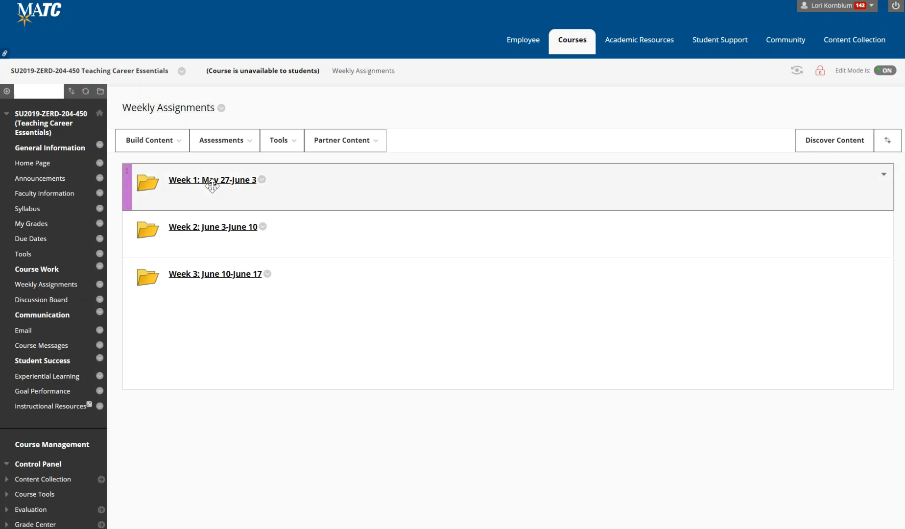
{"action": "mouse_move", "coordinate": [213, 183]}
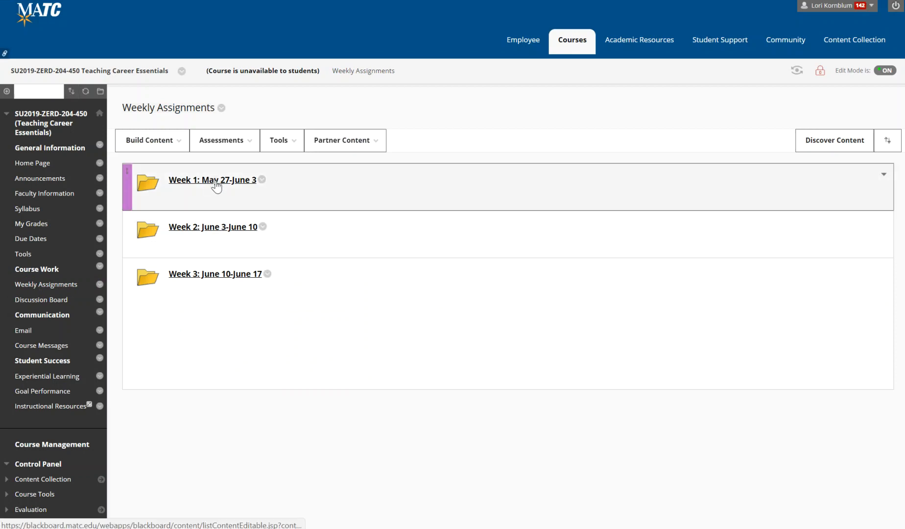
{"action": "left_click", "coordinate": [212, 179]}
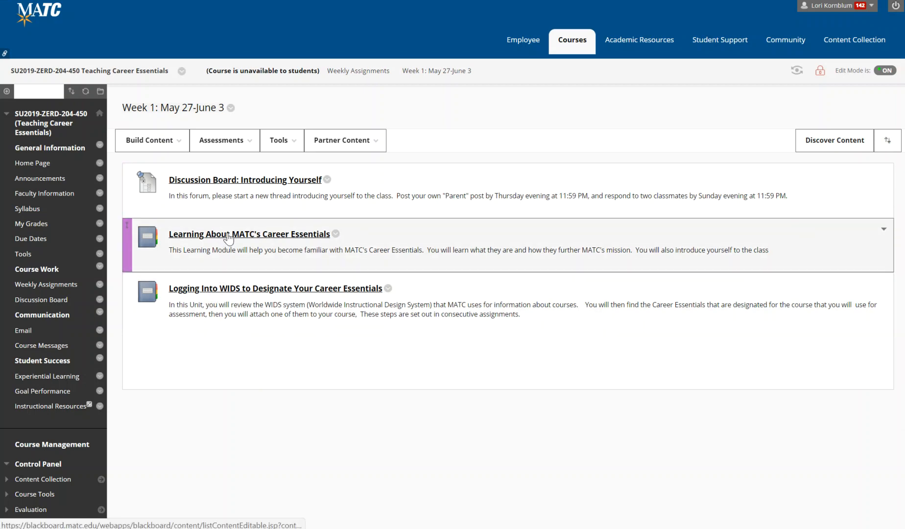
{"action": "left_click", "coordinate": [249, 234]}
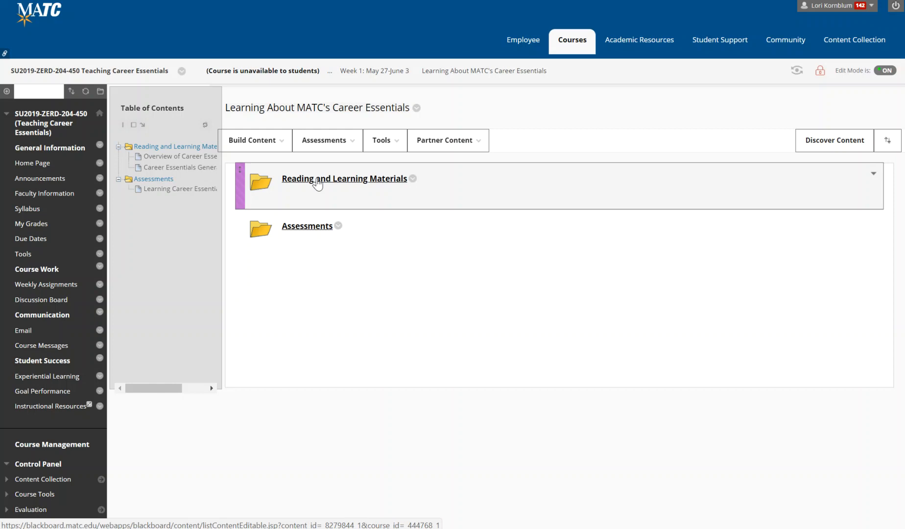
{"action": "left_click", "coordinate": [344, 179]}
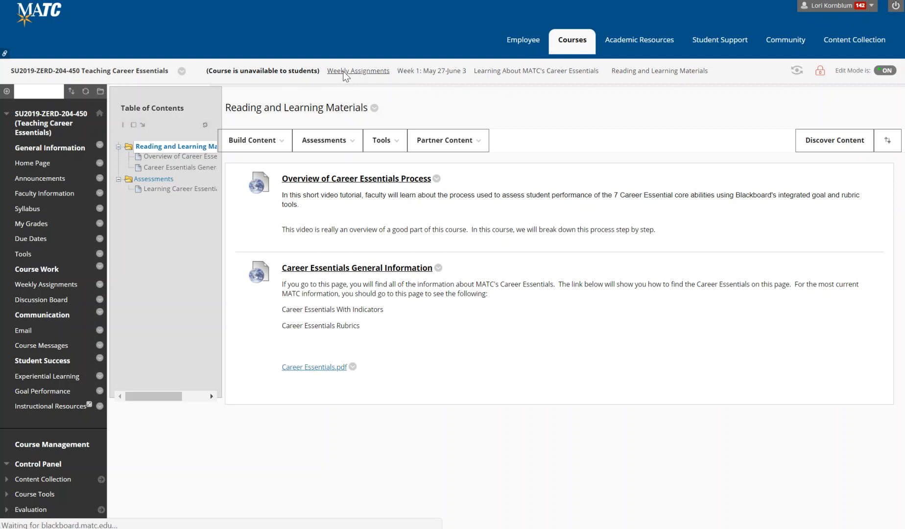
{"action": "left_click", "coordinate": [358, 71]}
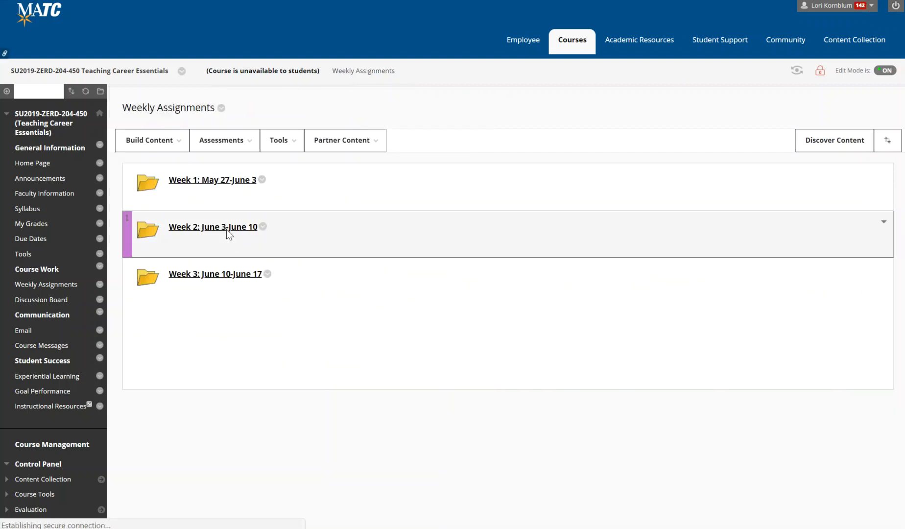
View Week 2's items, then the Week 3: June 10-June 17 folder with its discussion board and two units.
{"action": "left_click", "coordinate": [213, 226]}
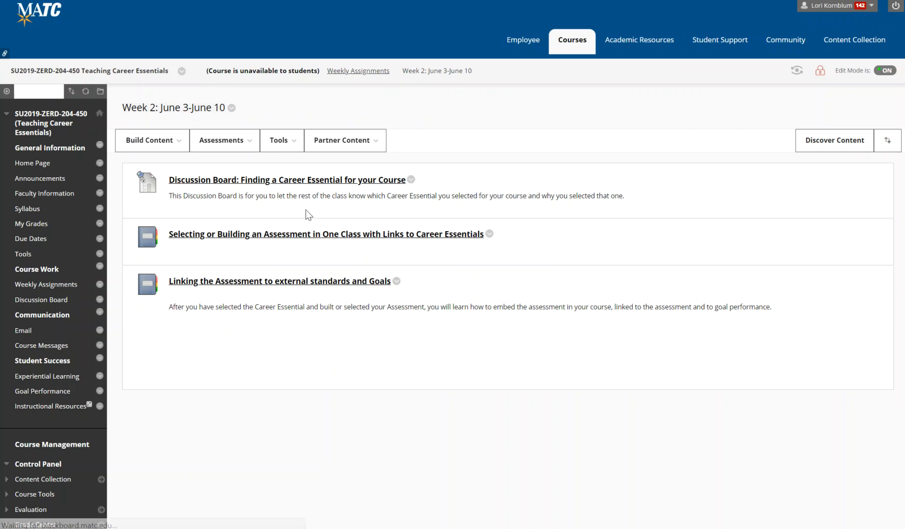
{"action": "left_click", "coordinate": [358, 71]}
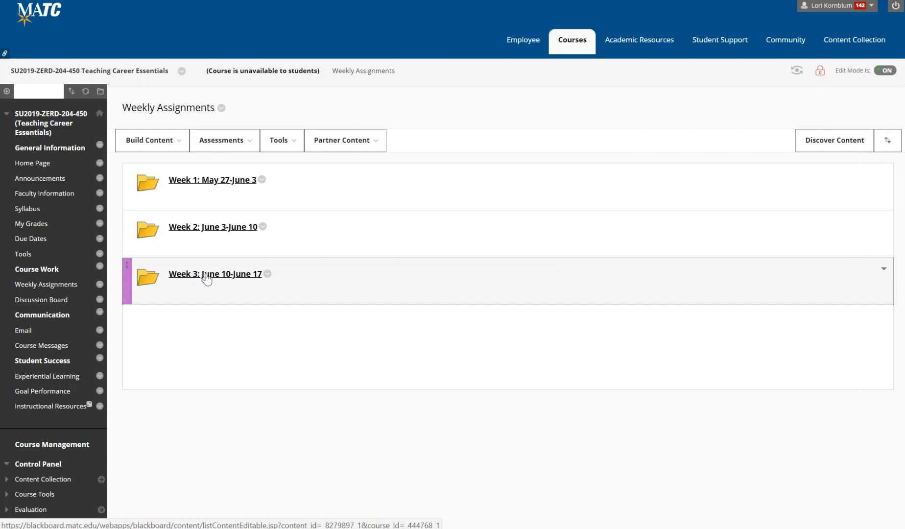
{"action": "left_click", "coordinate": [215, 273]}
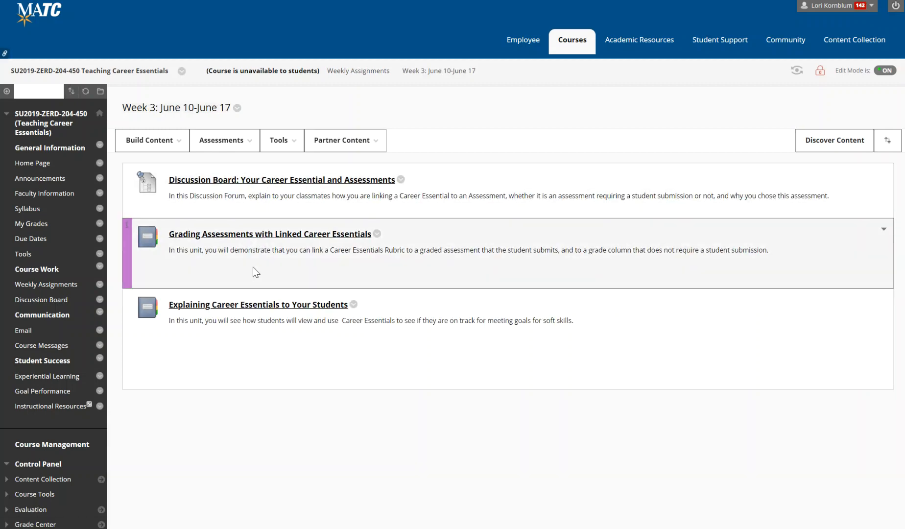
{"action": "left_click", "coordinate": [150, 140]}
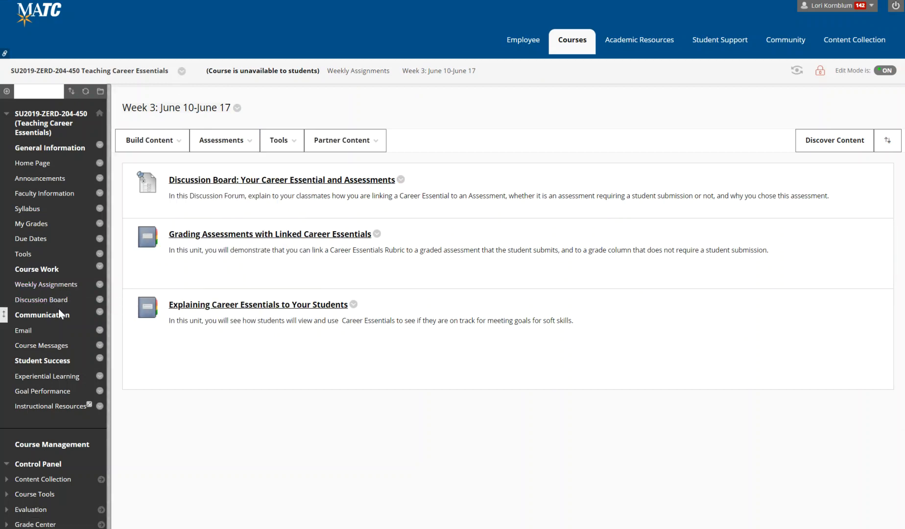
{"action": "left_click", "coordinate": [24, 331]}
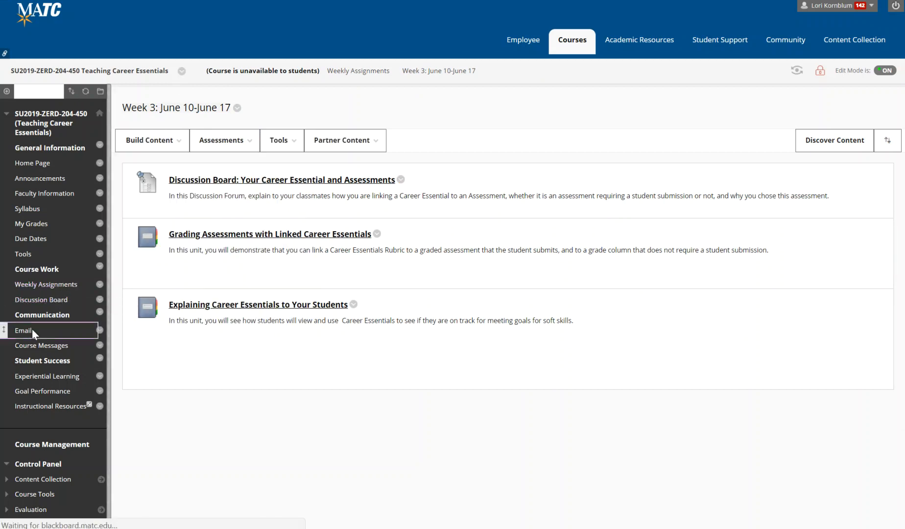
In the course Email tool, choose the Single / Select Users recipient option.
{"action": "left_click", "coordinate": [24, 330]}
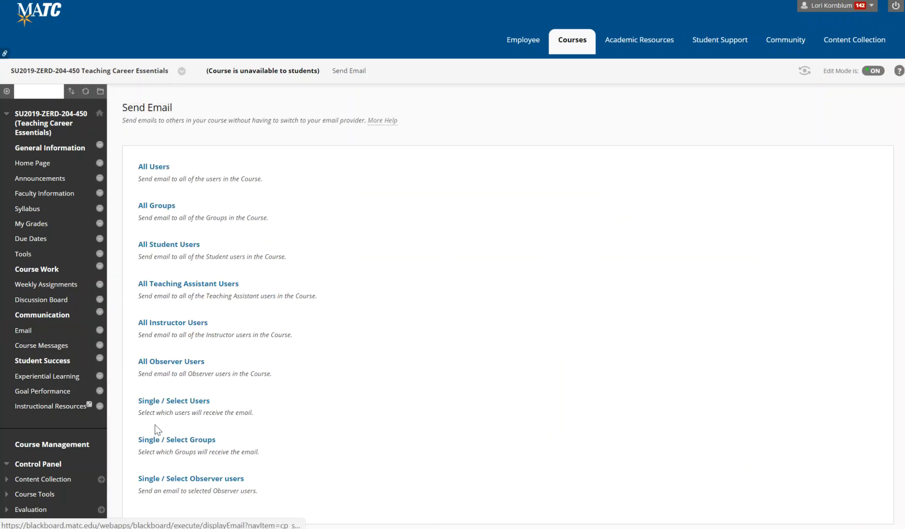
{"action": "left_click", "coordinate": [173, 401]}
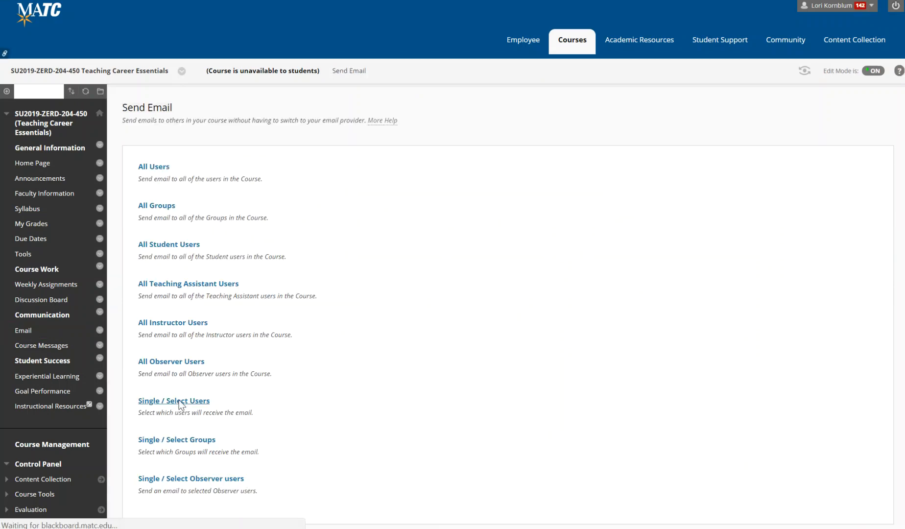
{"action": "left_click", "coordinate": [174, 401]}
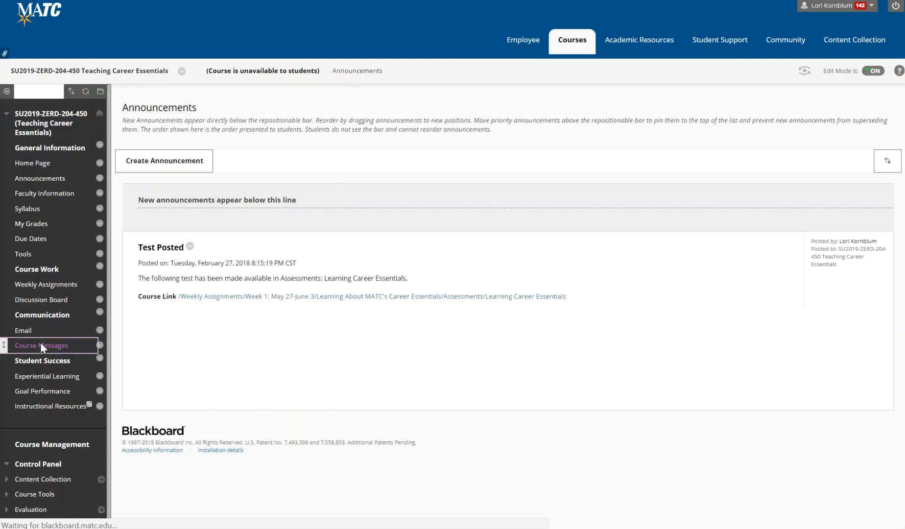
Open Test Message in the Course Messages inbox and delete it permanently, leaving the inbox empty.
{"action": "left_click", "coordinate": [41, 345]}
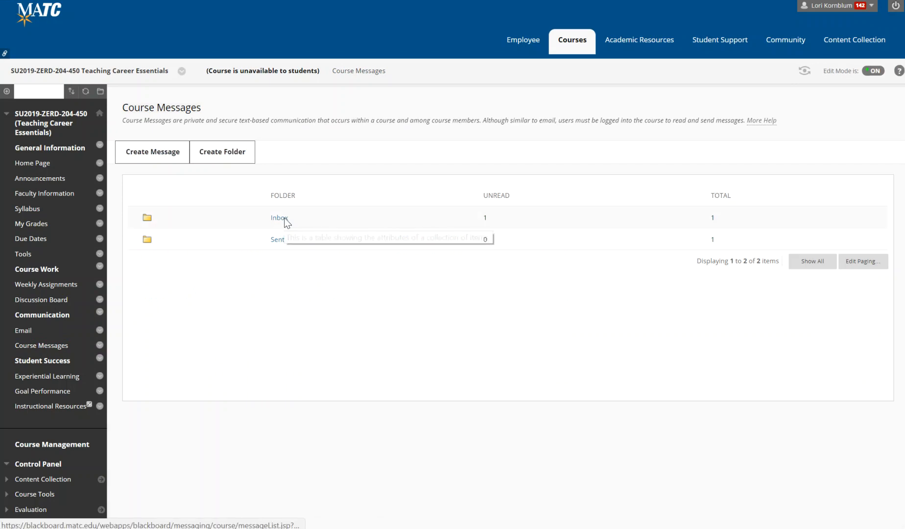
{"action": "left_click", "coordinate": [280, 217]}
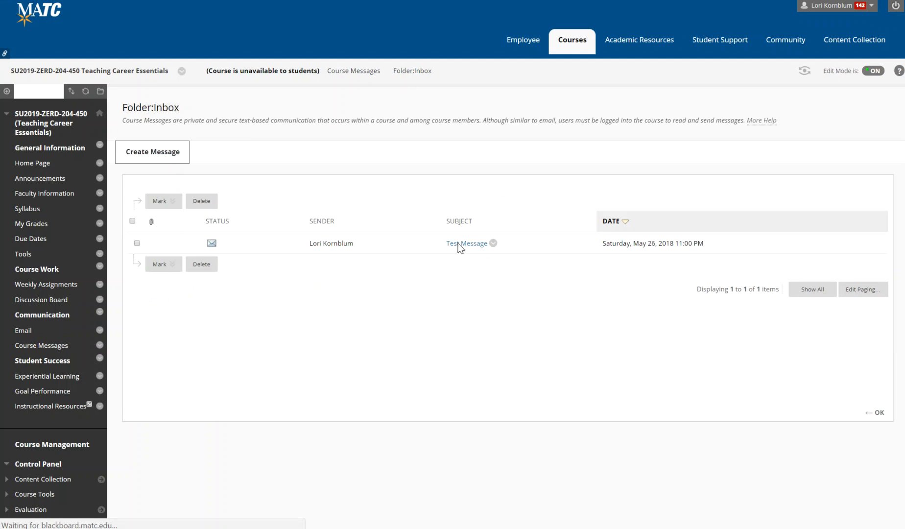
{"action": "left_click", "coordinate": [467, 243]}
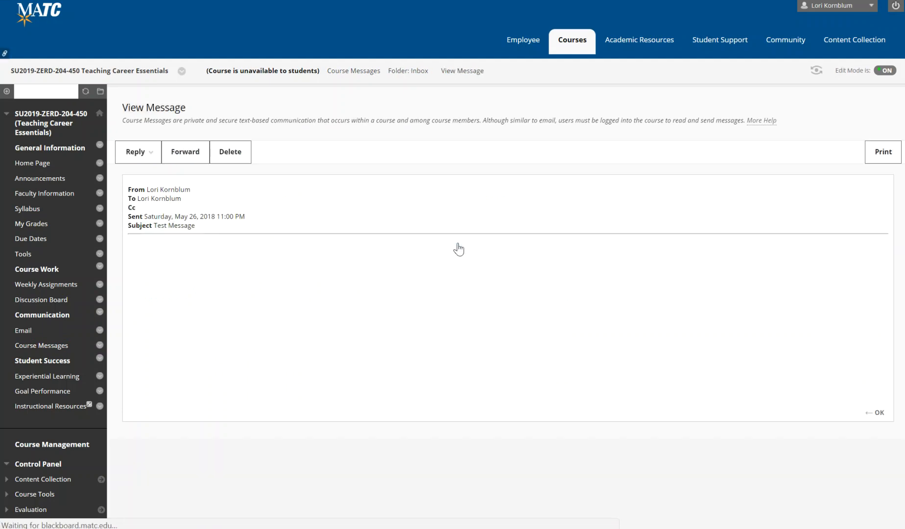
{"action": "left_click", "coordinate": [137, 151]}
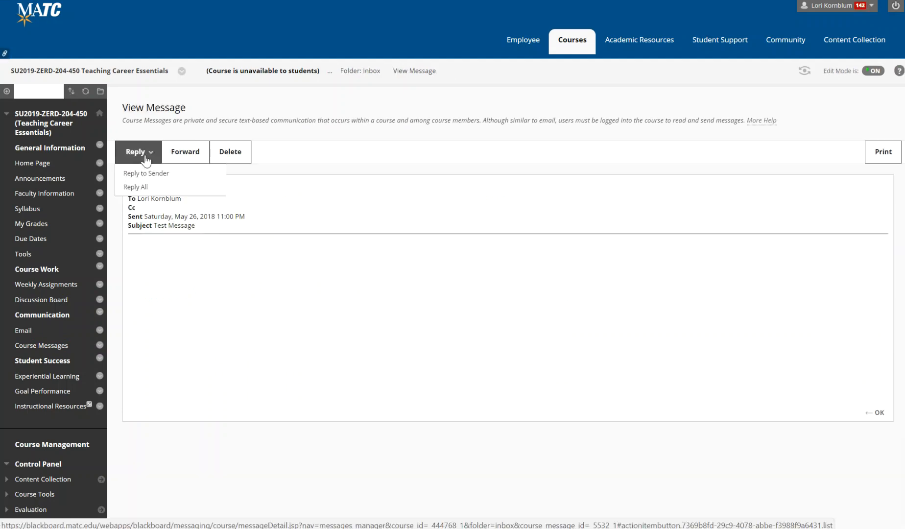
{"action": "left_click", "coordinate": [230, 151]}
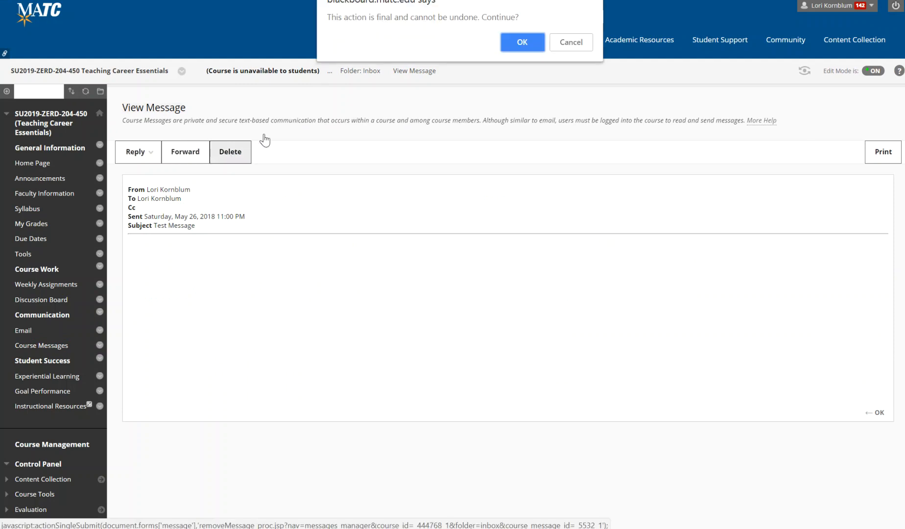
{"action": "left_click", "coordinate": [520, 41]}
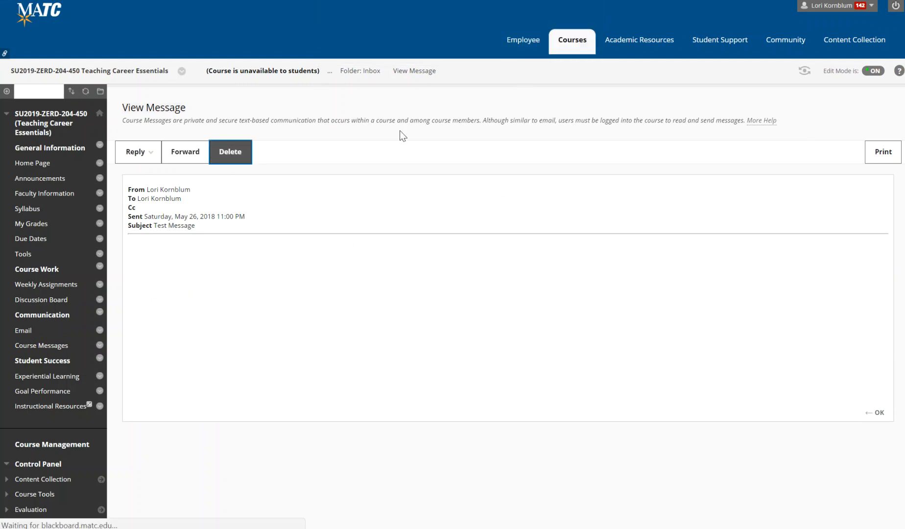
{"action": "left_click", "coordinate": [231, 151]}
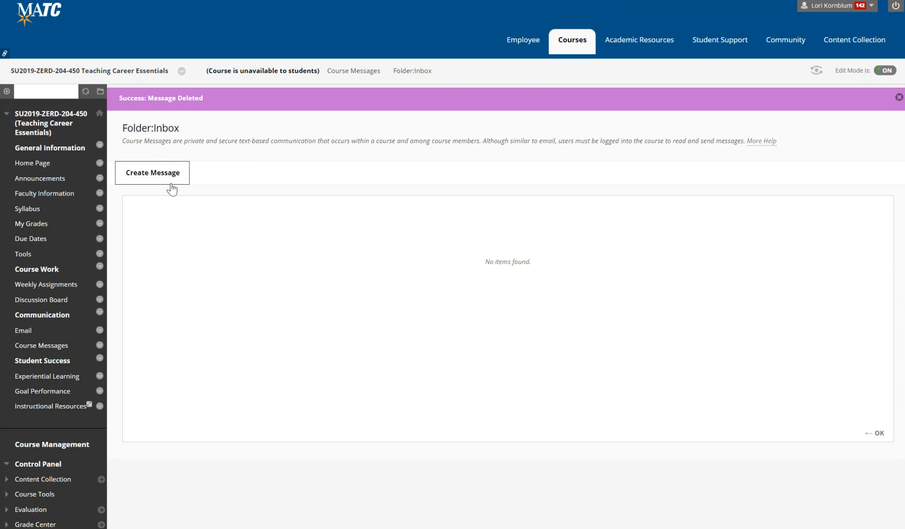
{"action": "mouse_move", "coordinate": [153, 172]}
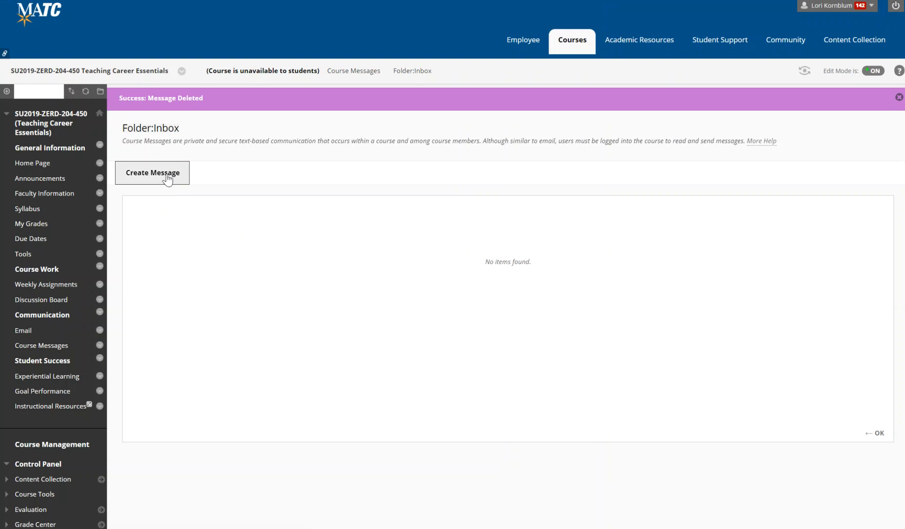
{"action": "left_click", "coordinate": [153, 172]}
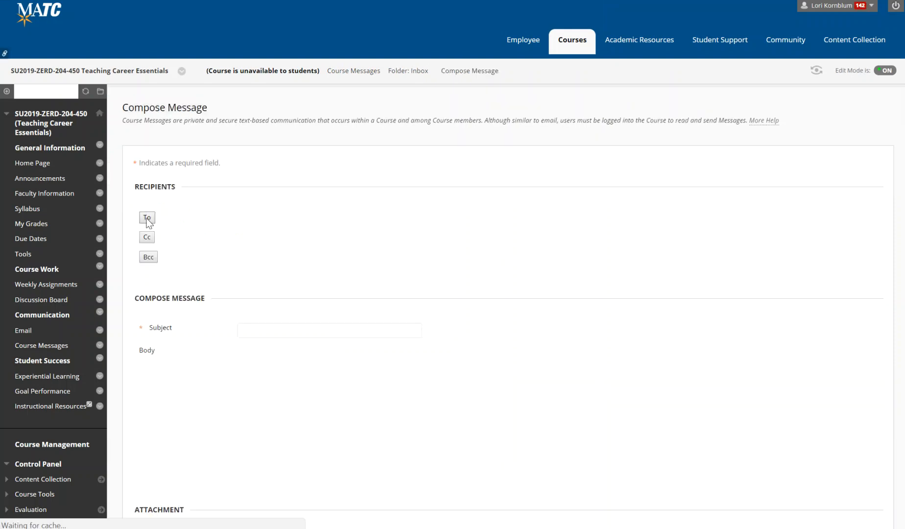
{"action": "left_click", "coordinate": [147, 218]}
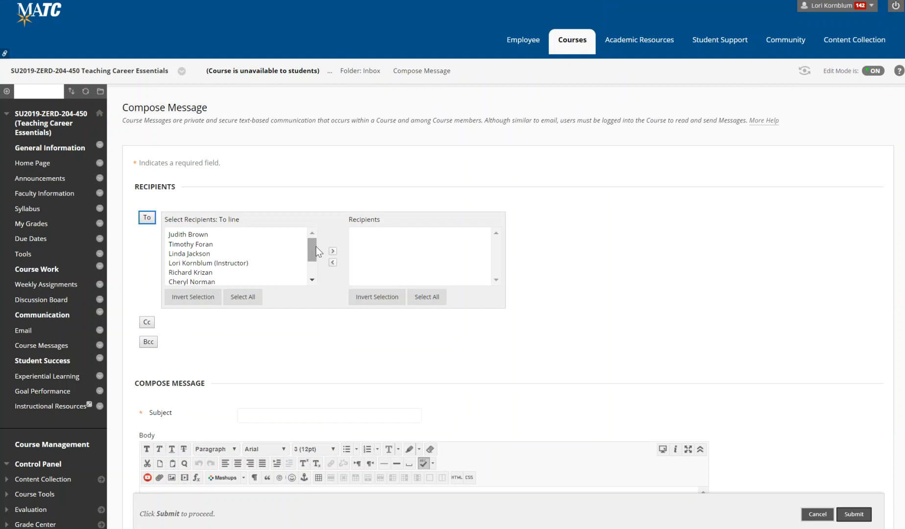
{"action": "scroll", "scroll_direction": "down", "scroll_amount": 3}
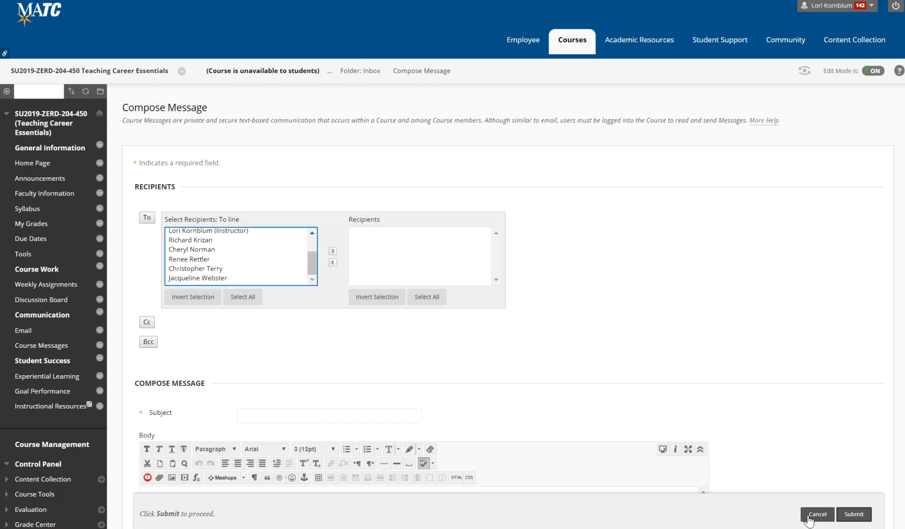
{"action": "left_click", "coordinate": [818, 514]}
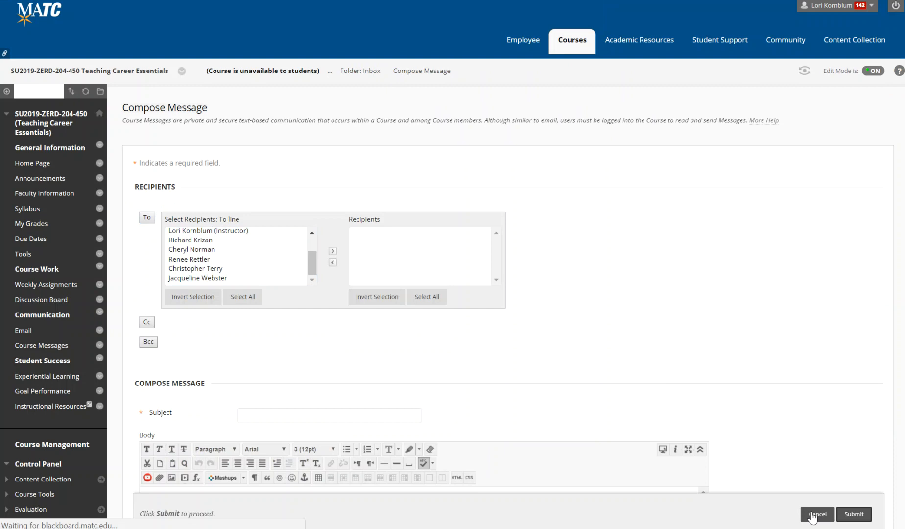
{"action": "left_click", "coordinate": [816, 514]}
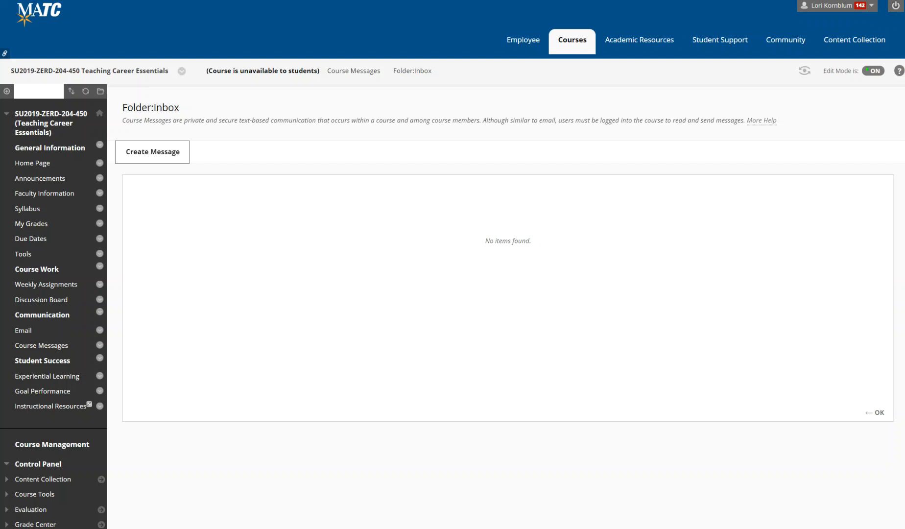
{"action": "mouse_move", "coordinate": [9, 424]}
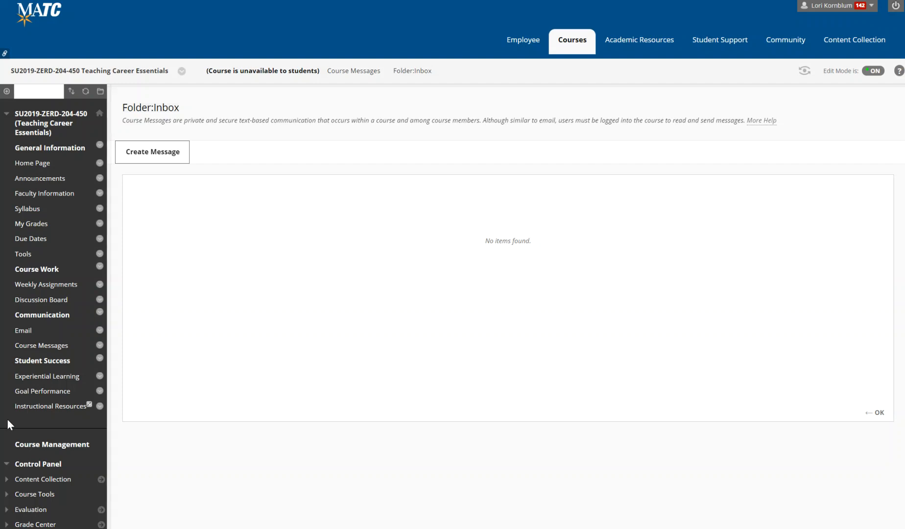
{"action": "mouse_move", "coordinate": [269, 36]}
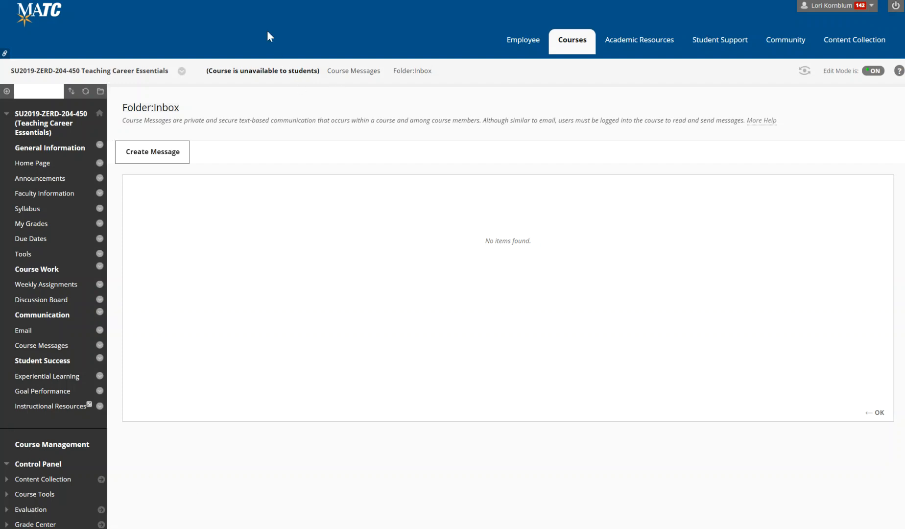